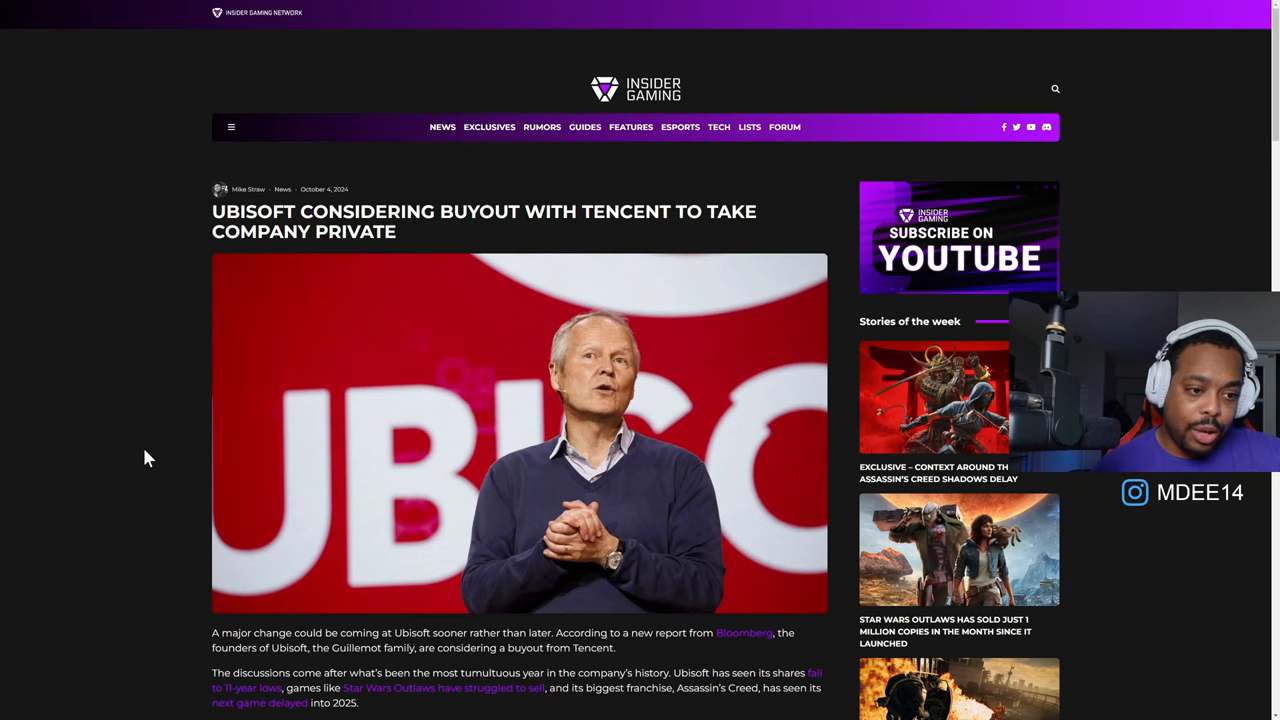
Scroll down the Ubisoft–Tencent buyout article to the paragraphs on Tencent's 10% stake
scroll(down, 3)
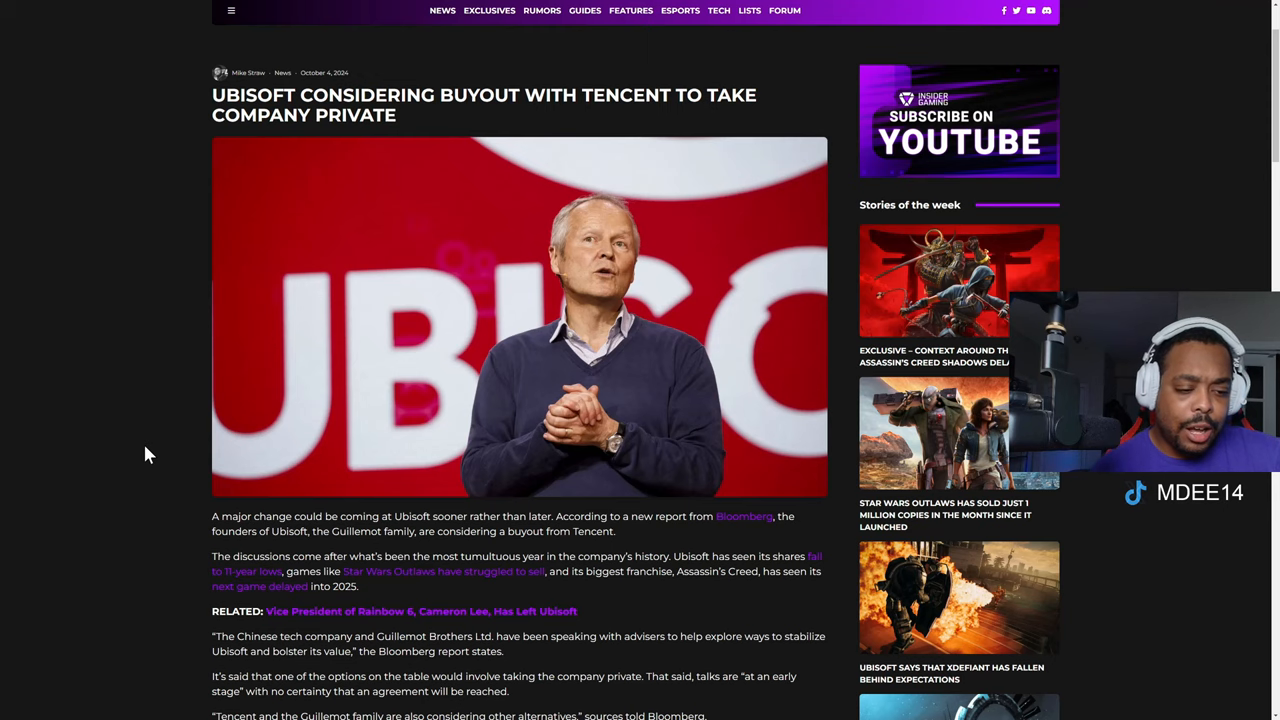
scroll(down, 3)
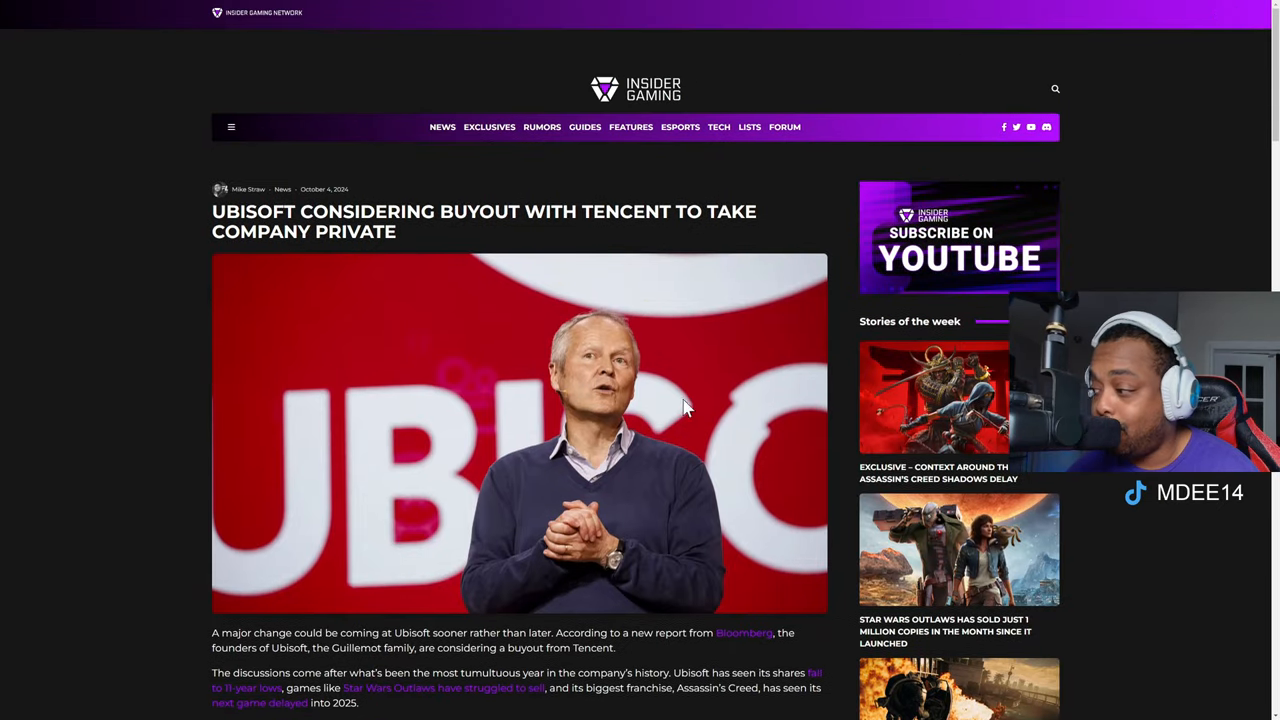
scroll(down, 3)
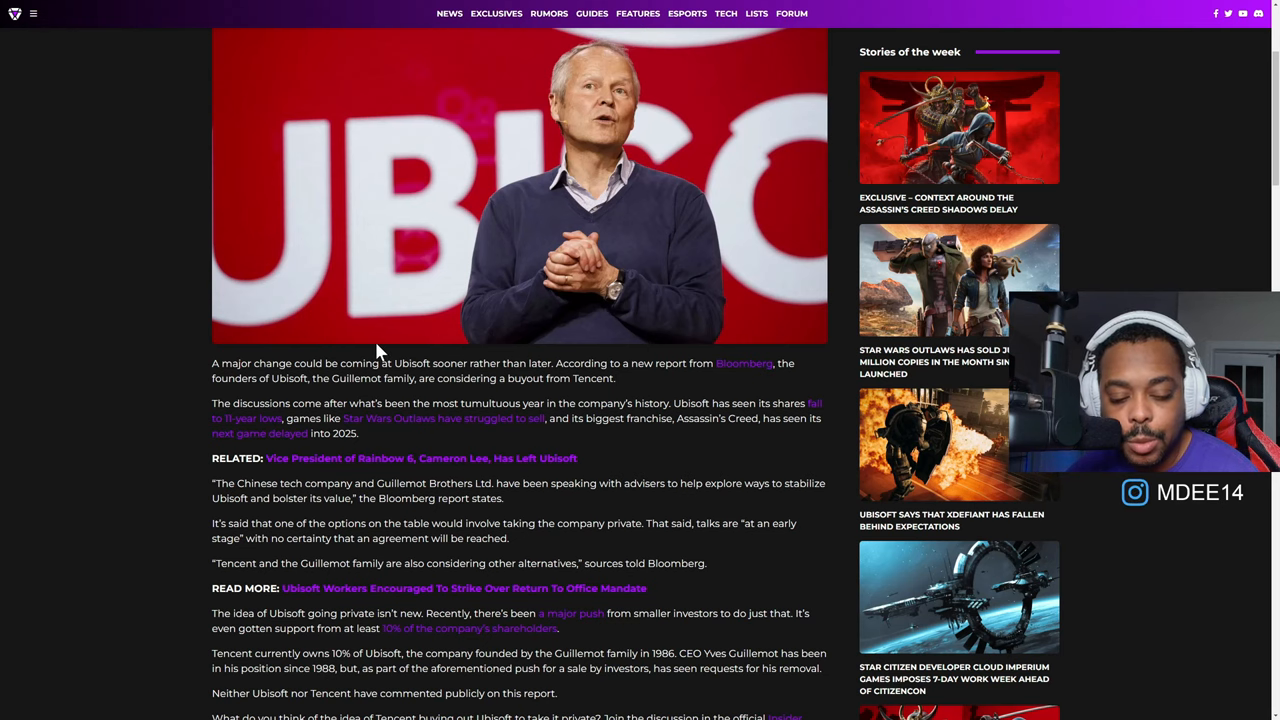
scroll(down, 3)
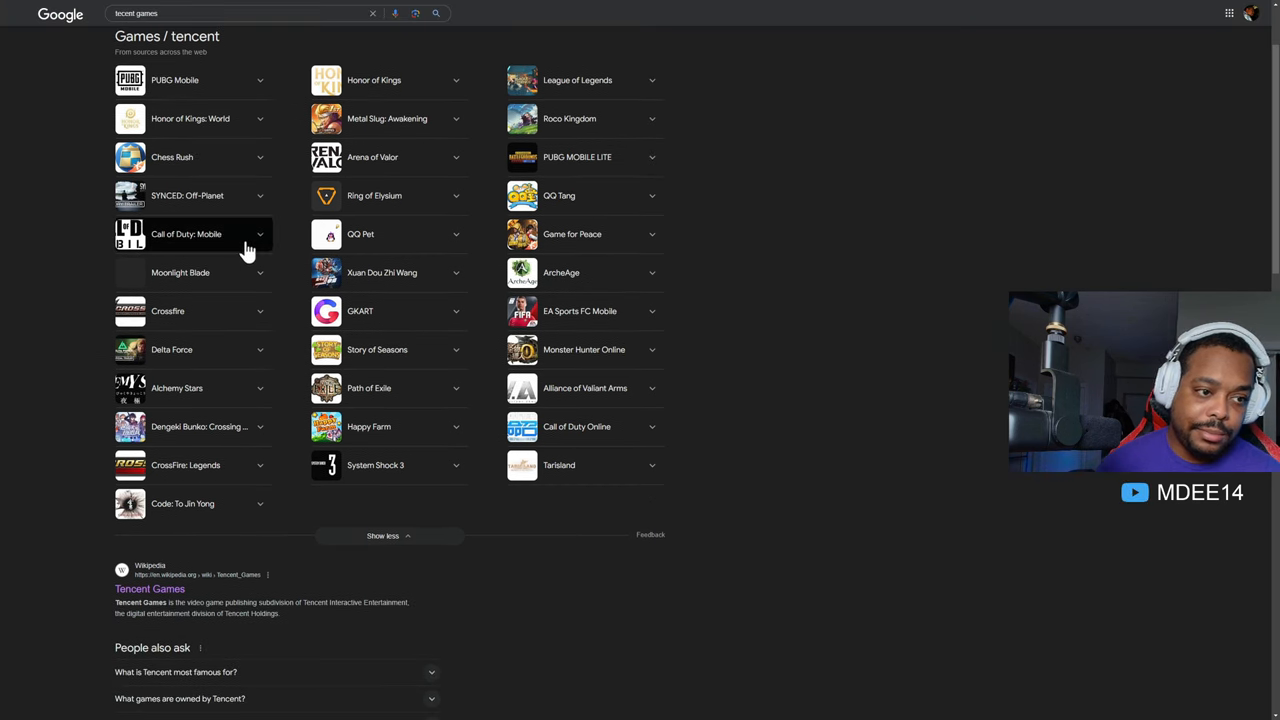
mouse_move(204, 360)
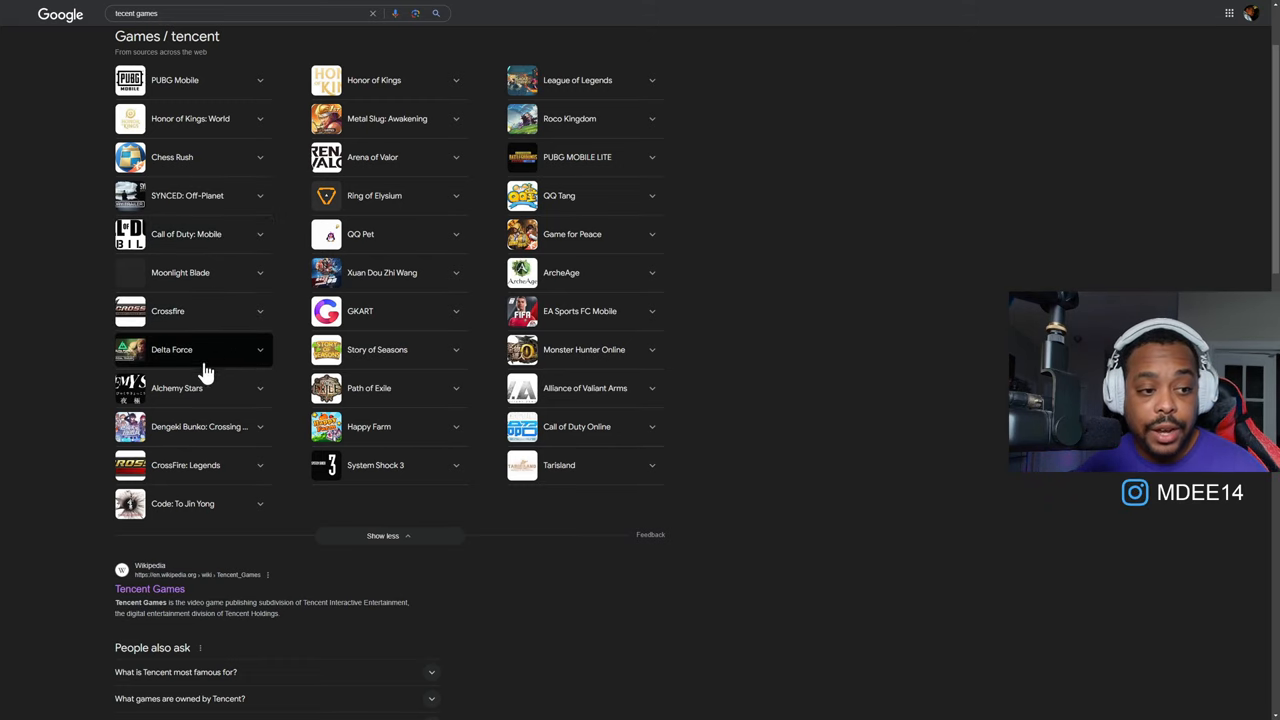
mouse_move(370, 464)
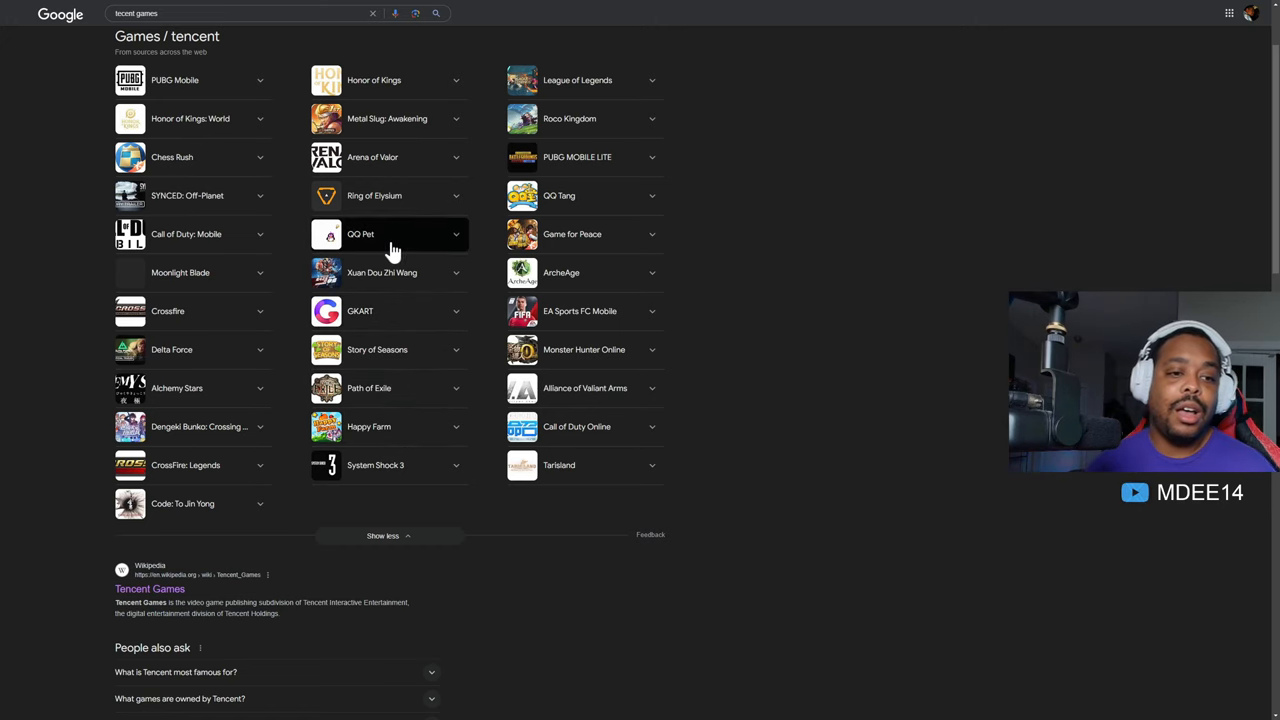
mouse_move(384, 156)
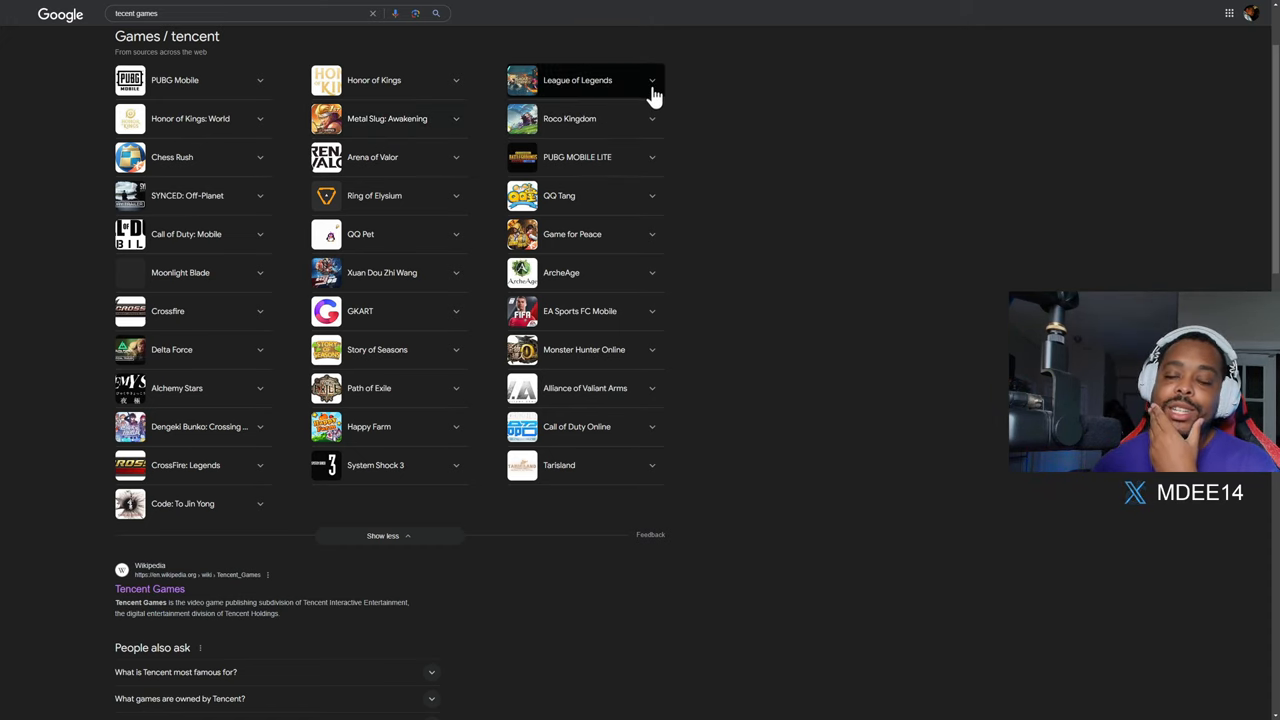
mouse_move(572, 56)
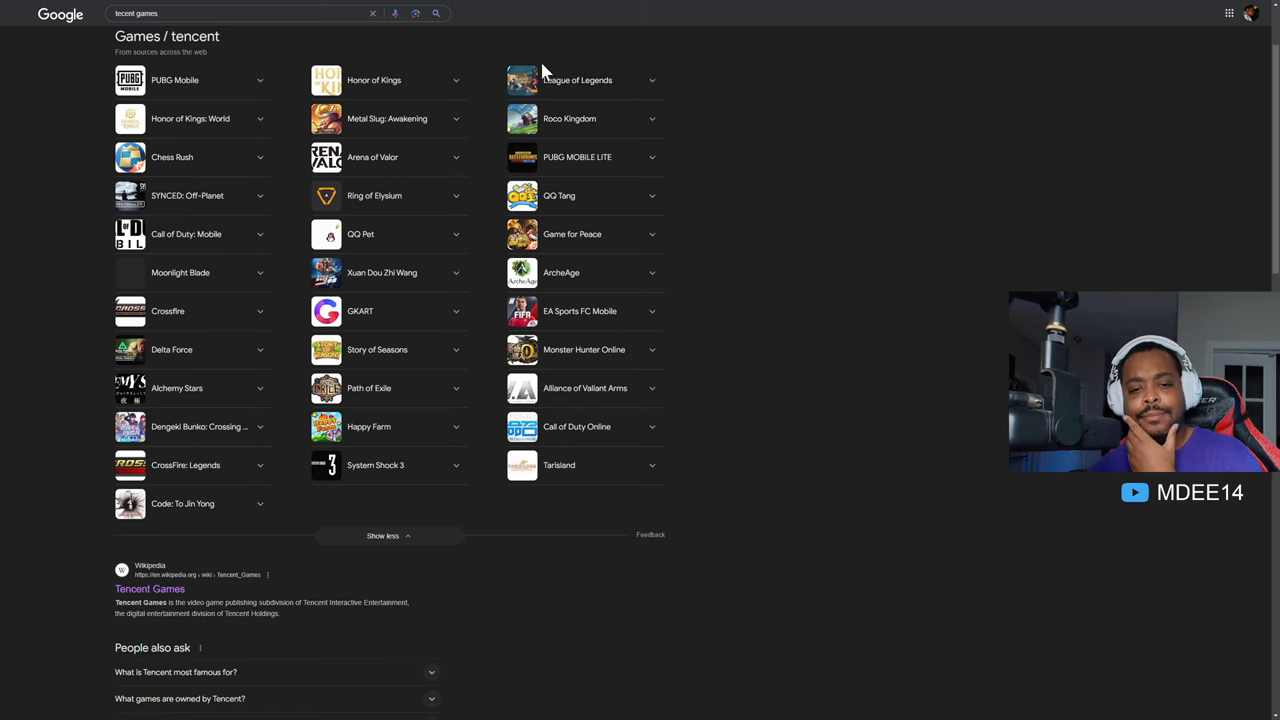
mouse_move(568, 378)
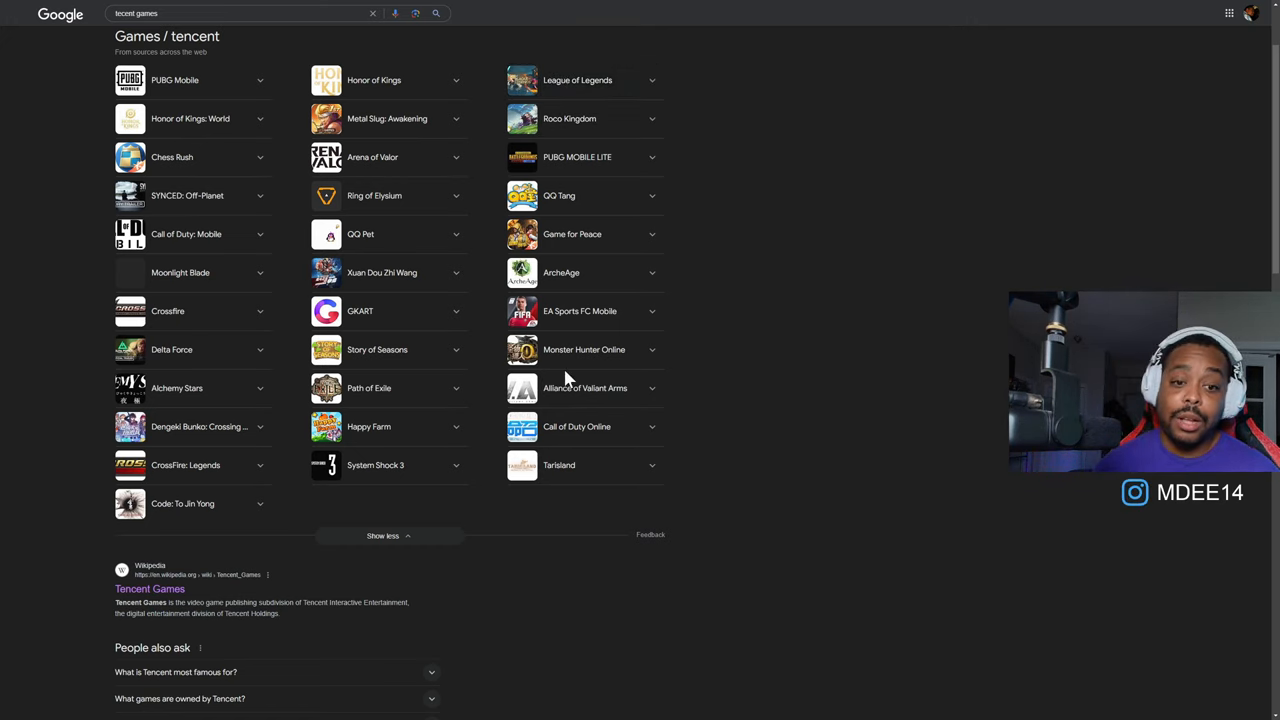
mouse_move(576, 320)
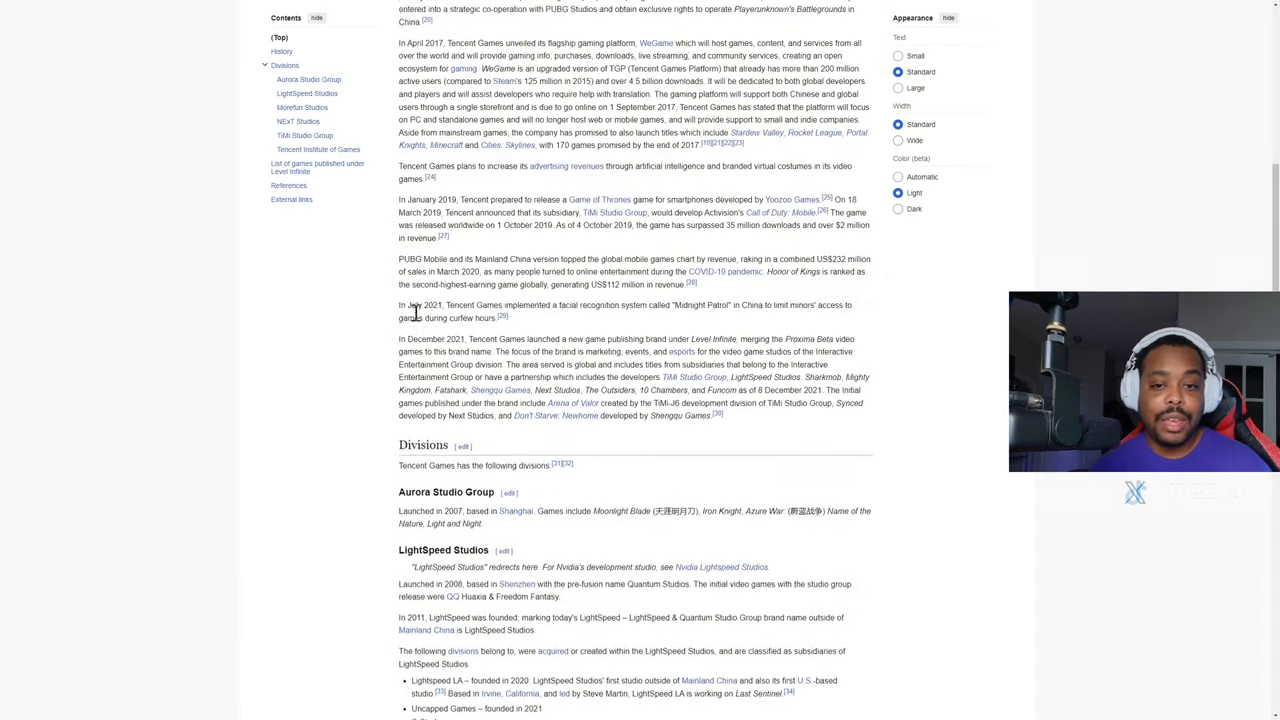
scroll(down, 3)
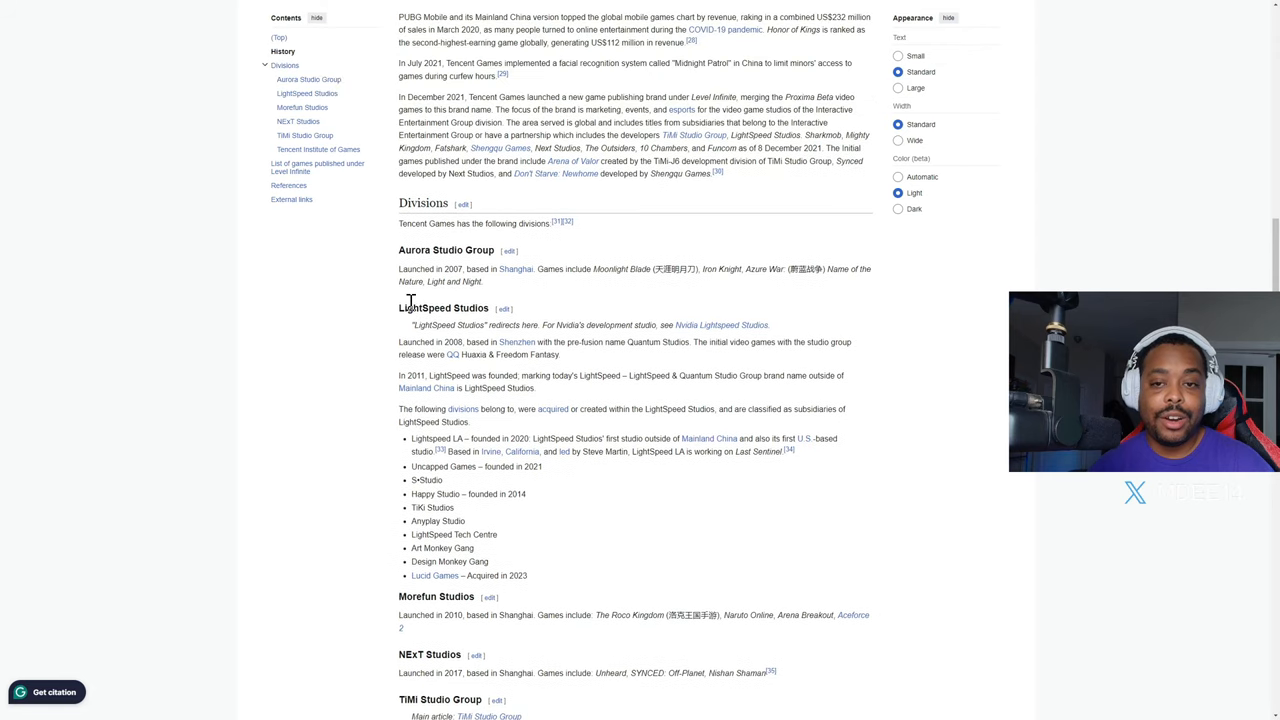
scroll(up, 3)
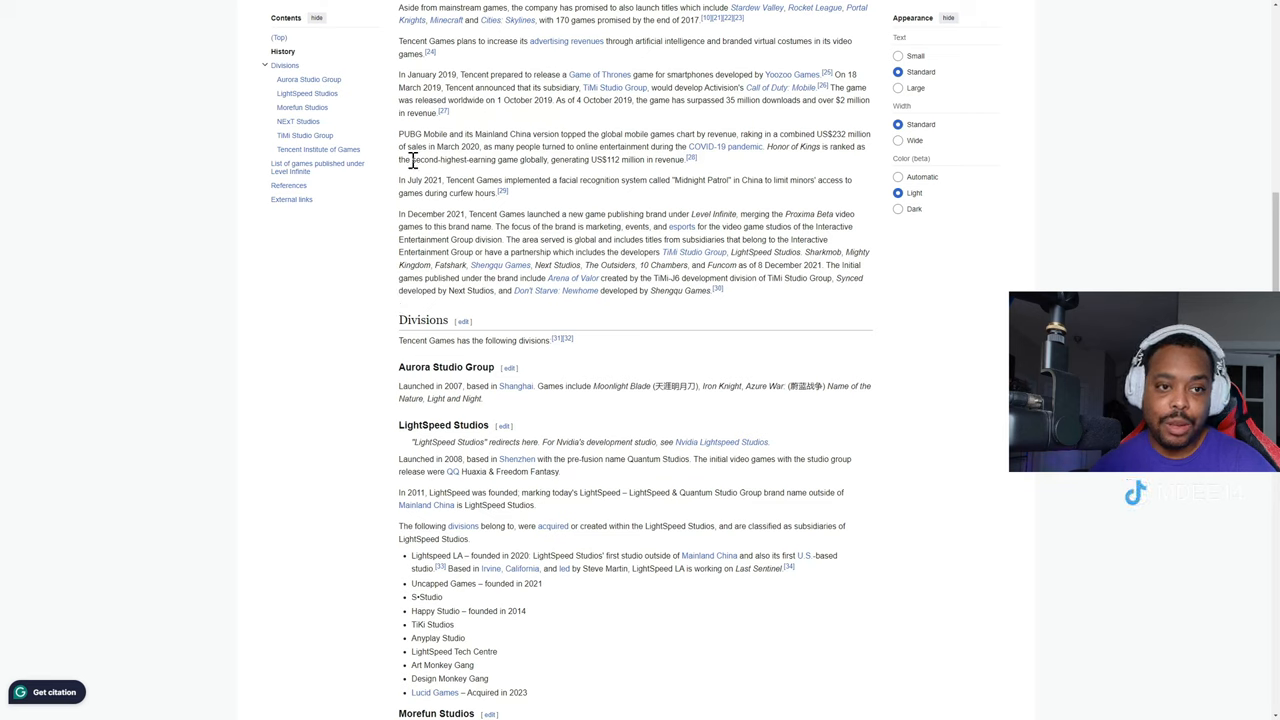
double_click(424, 134)
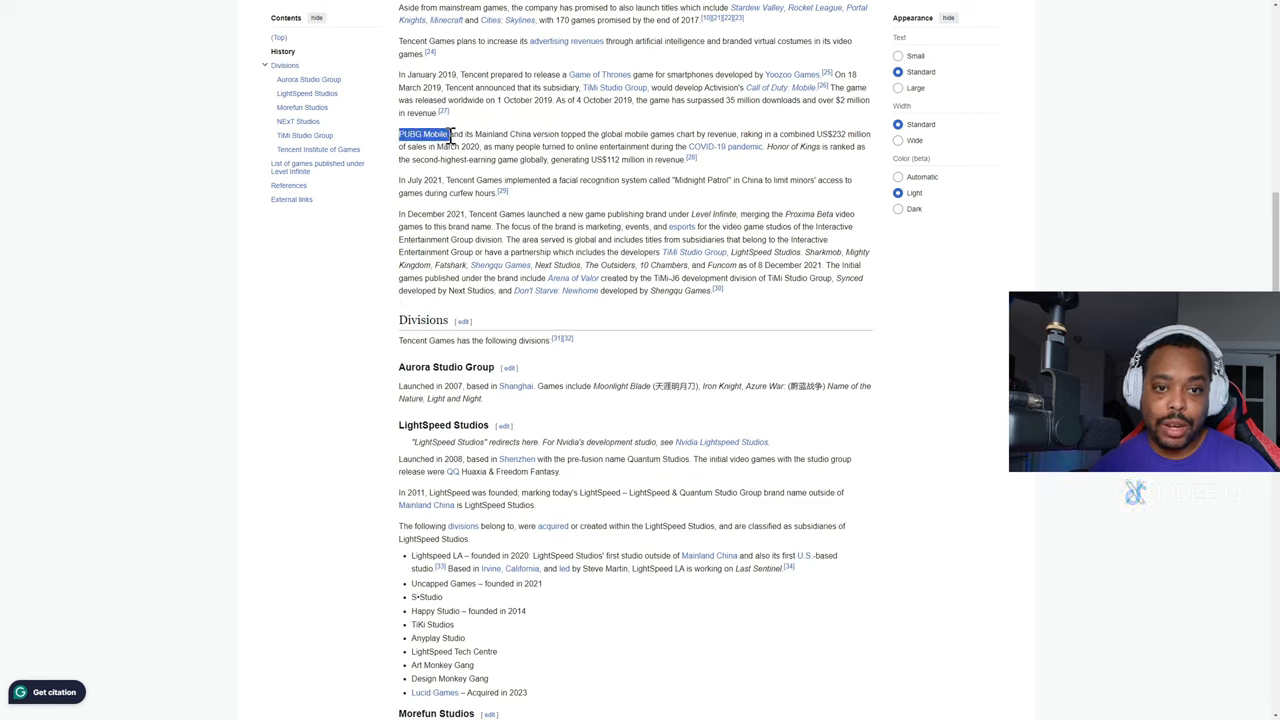
mouse_move(610, 162)
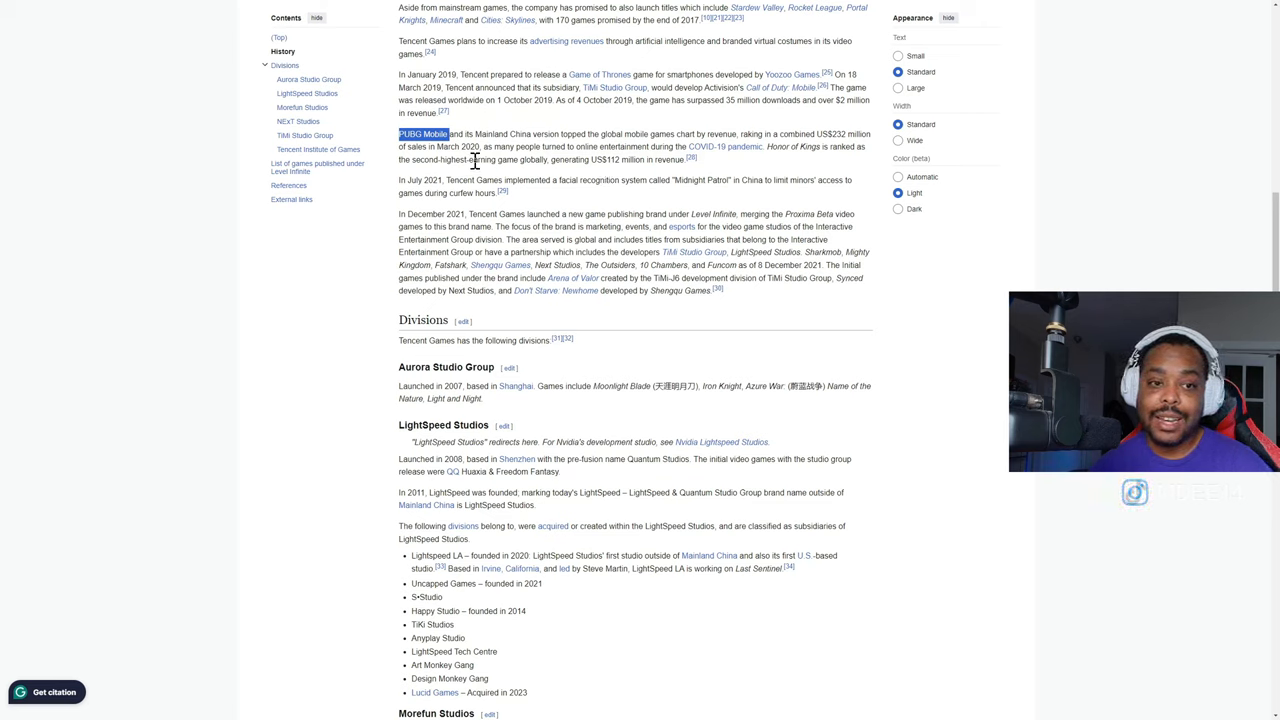
drag(468, 160, 564, 160)
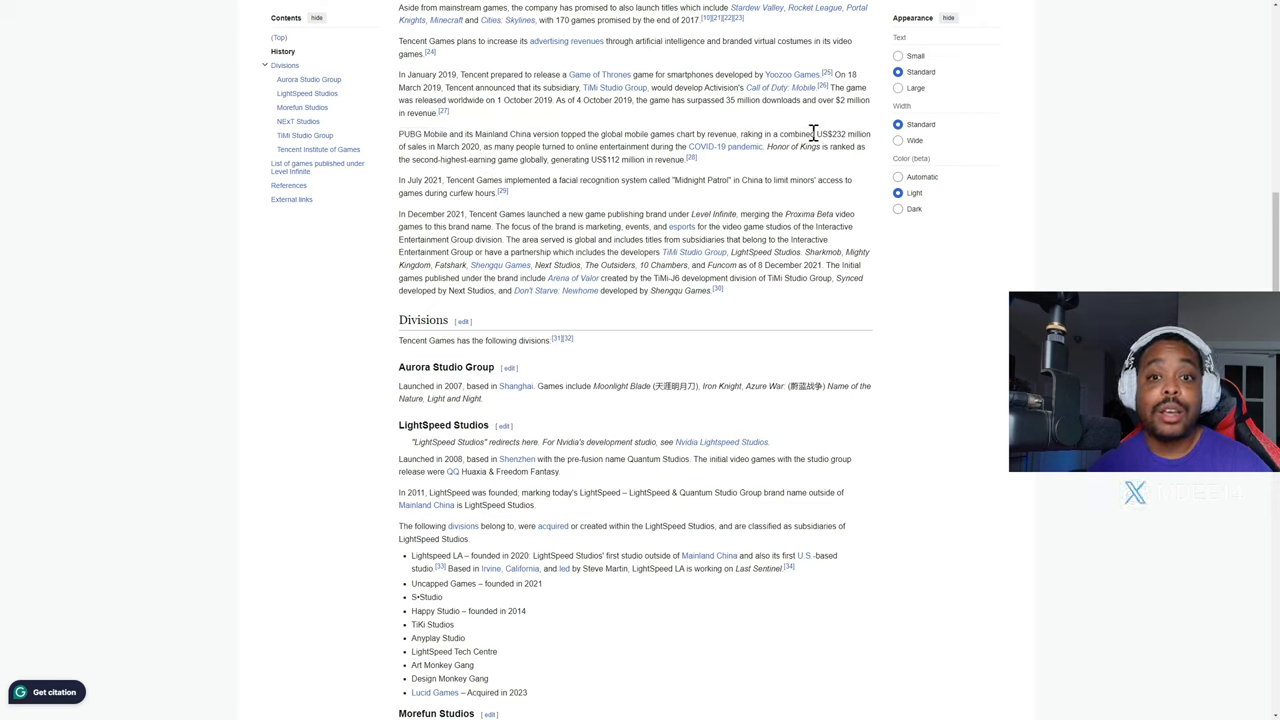
mouse_move(820, 148)
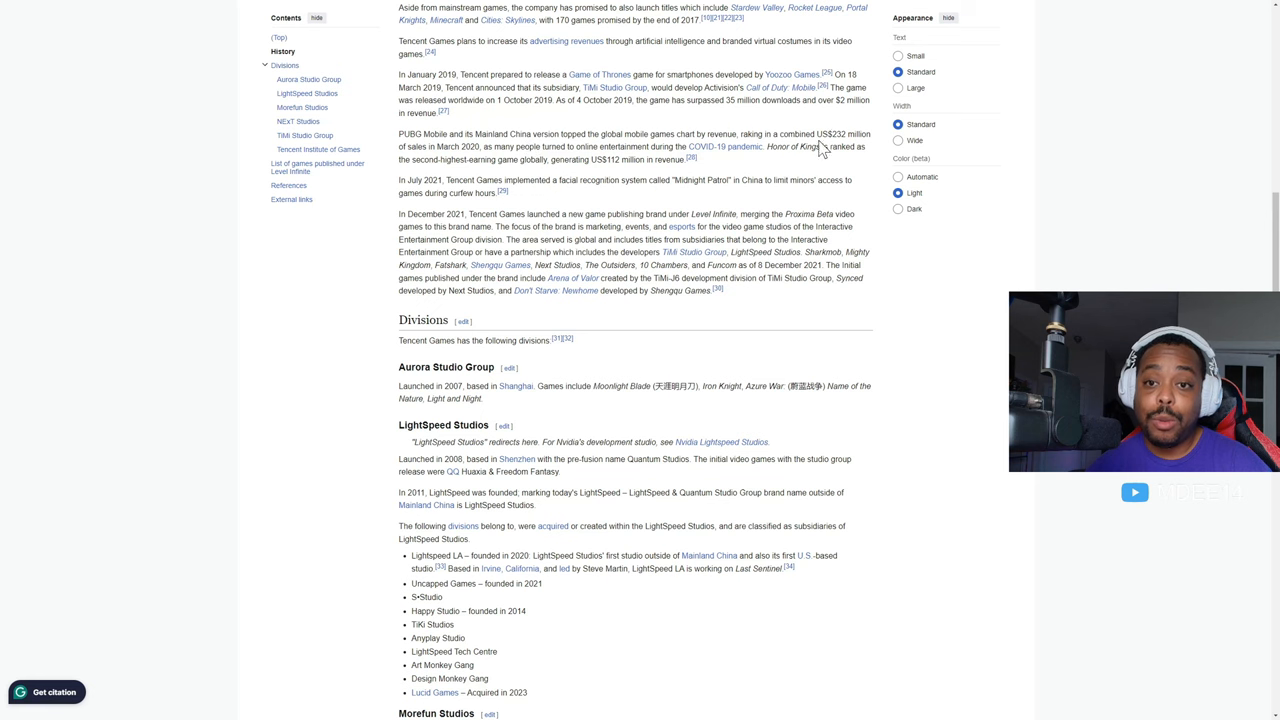
scroll(down, 3)
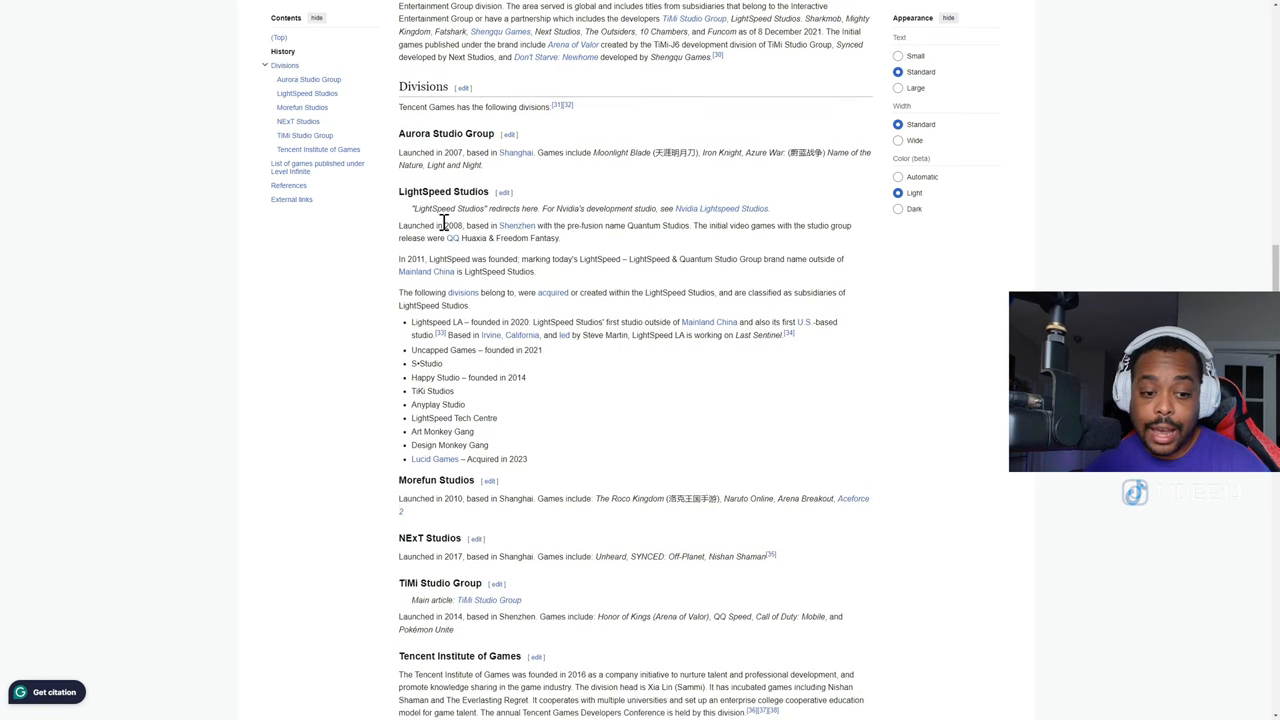
scroll(down, 3)
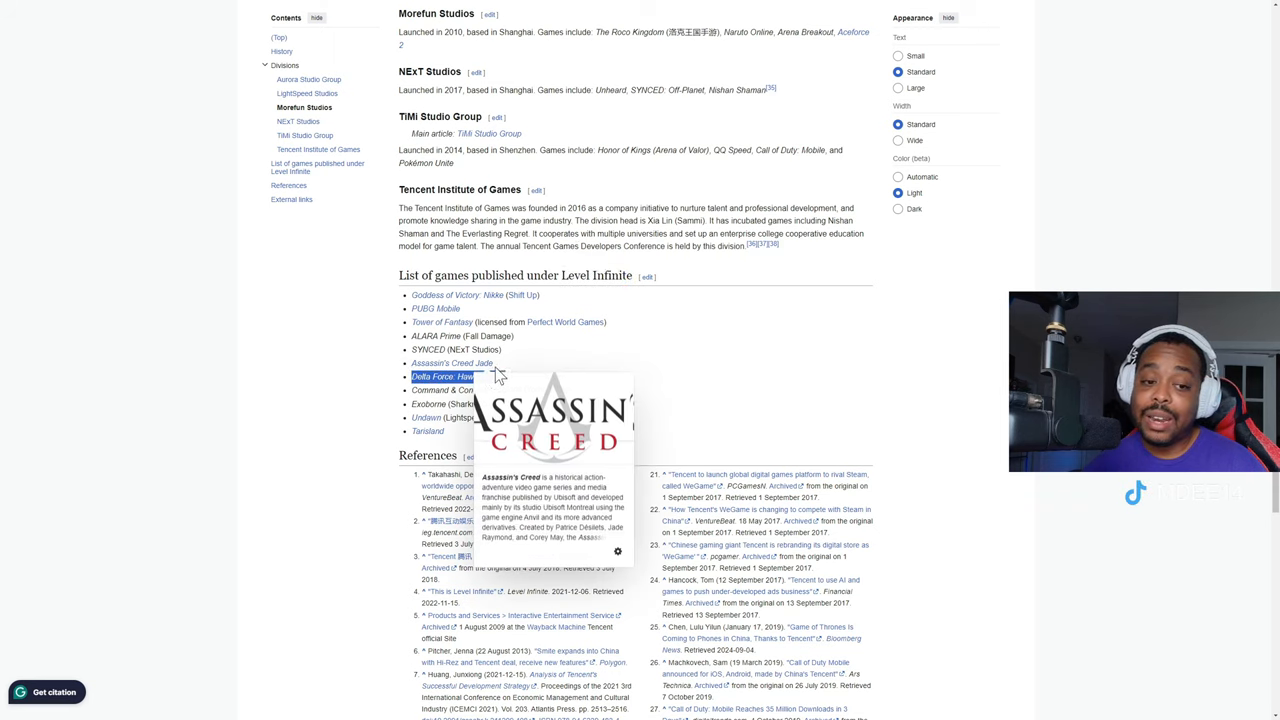
mouse_move(510, 364)
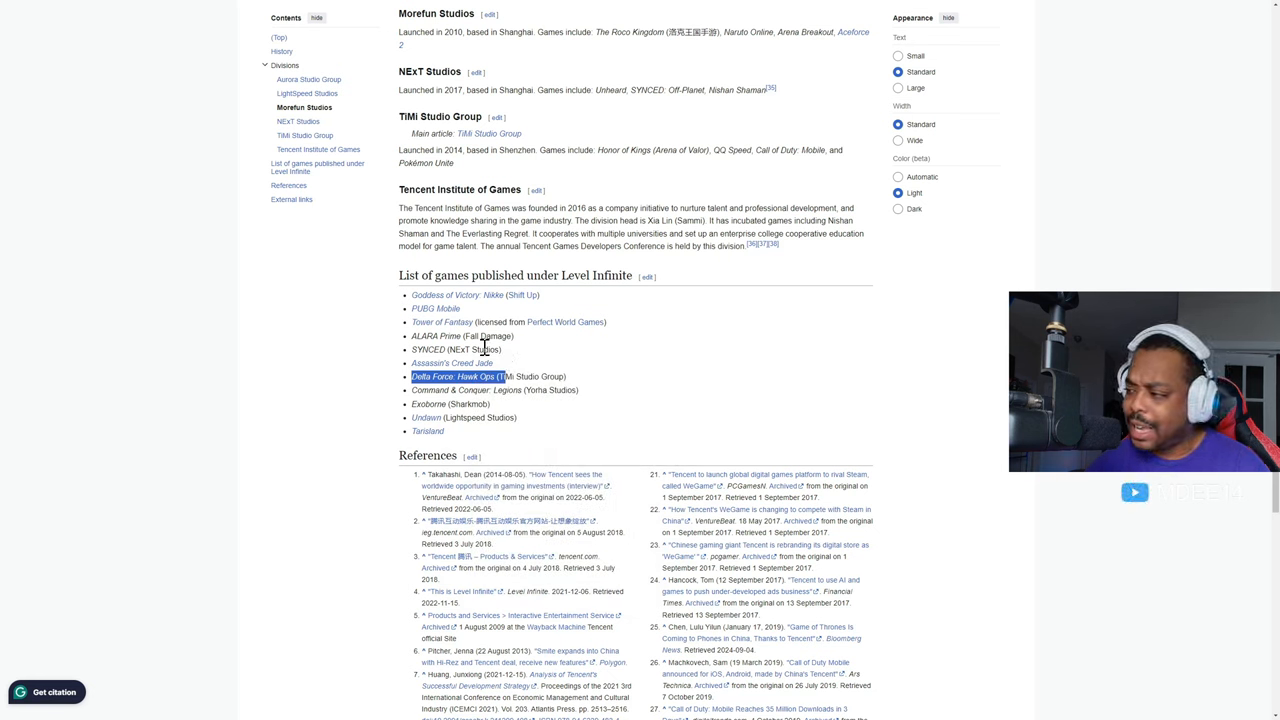
click(452, 362)
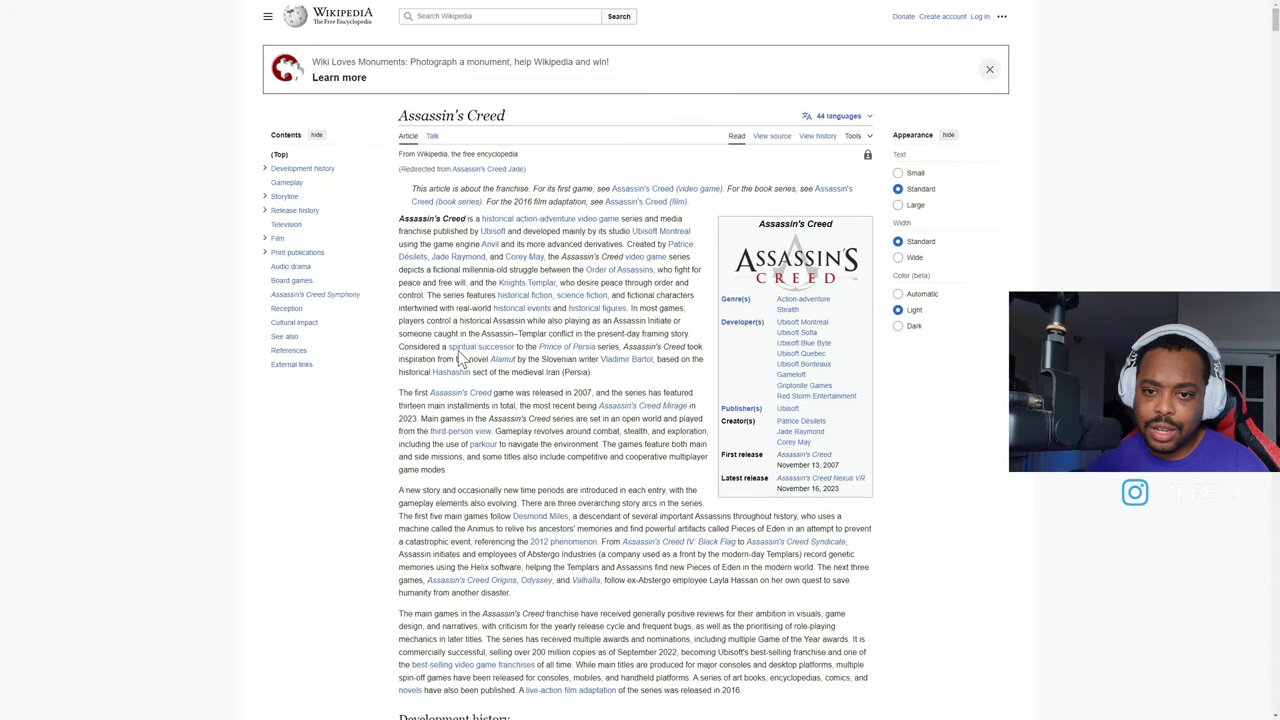
scroll(down, 3)
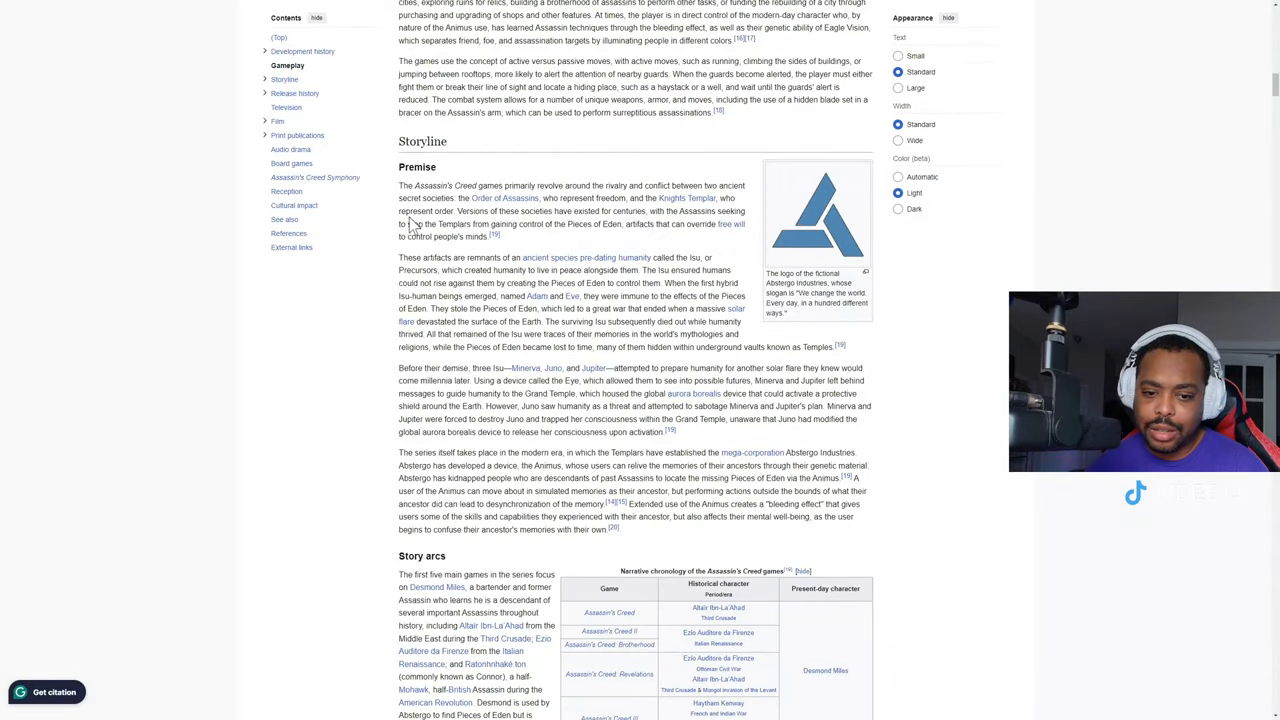
scroll(down, 3)
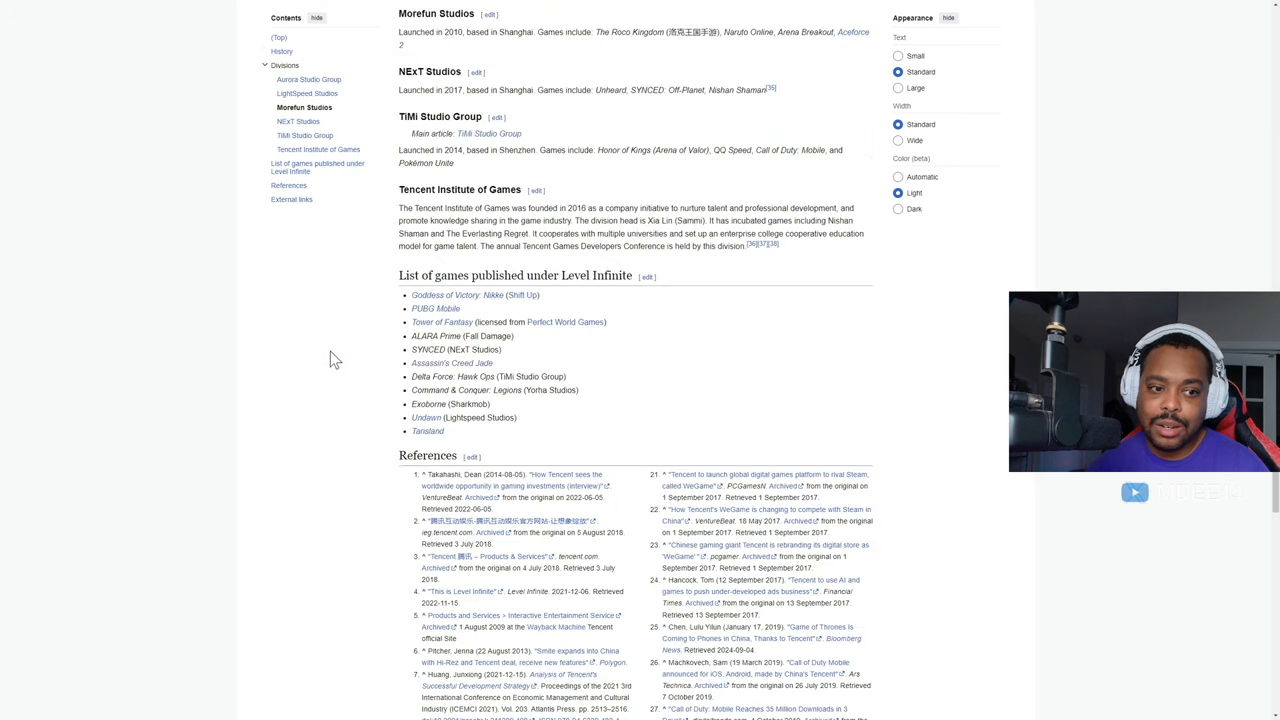
mouse_move(320, 274)
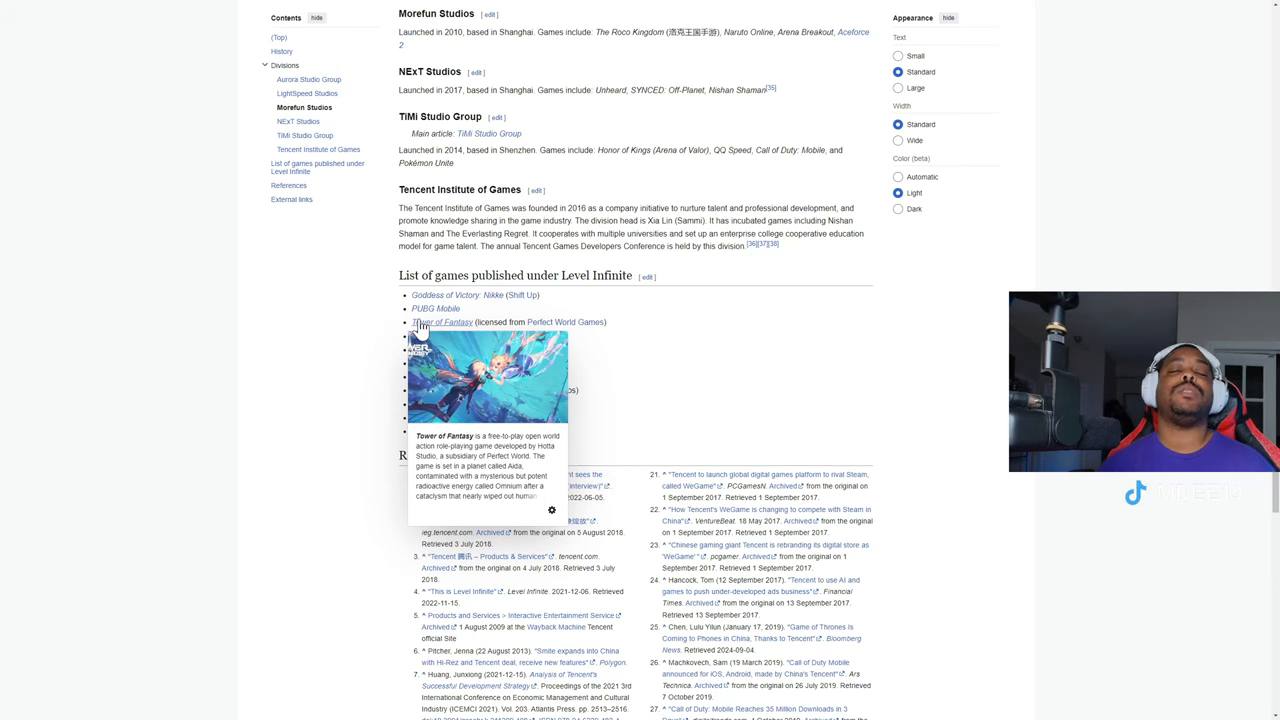
mouse_move(230, 356)
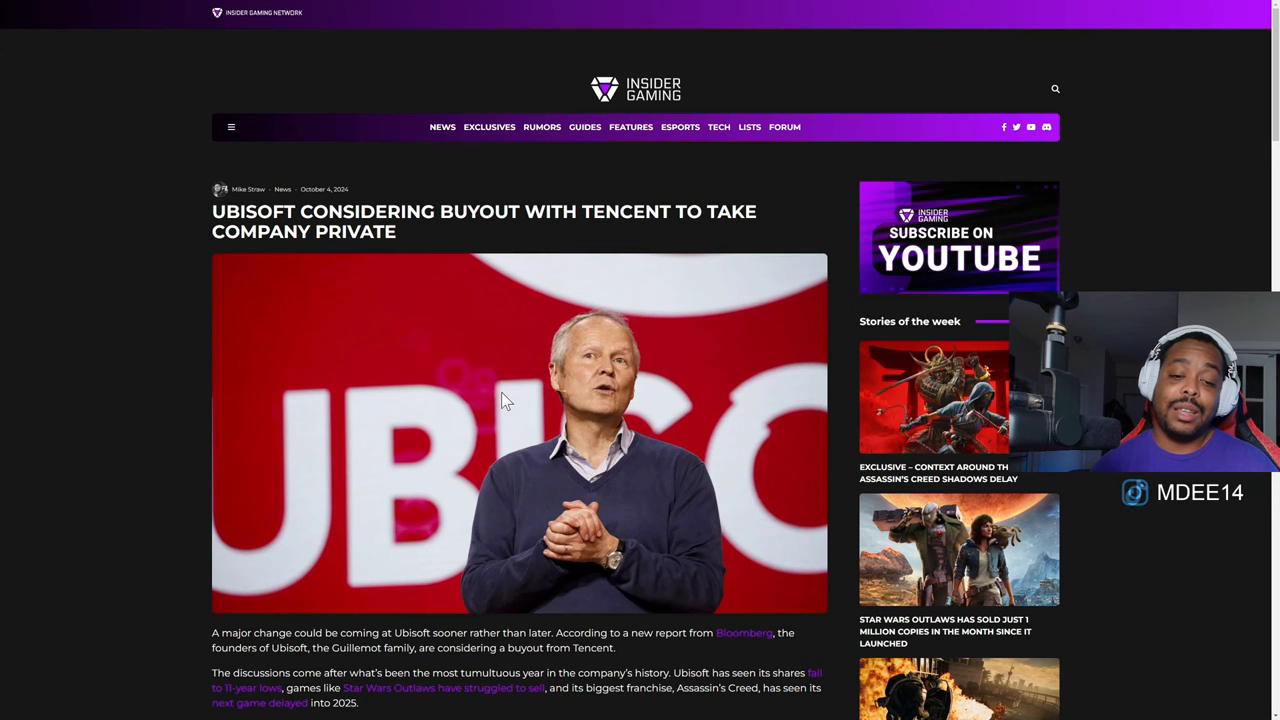
scroll(down, 3)
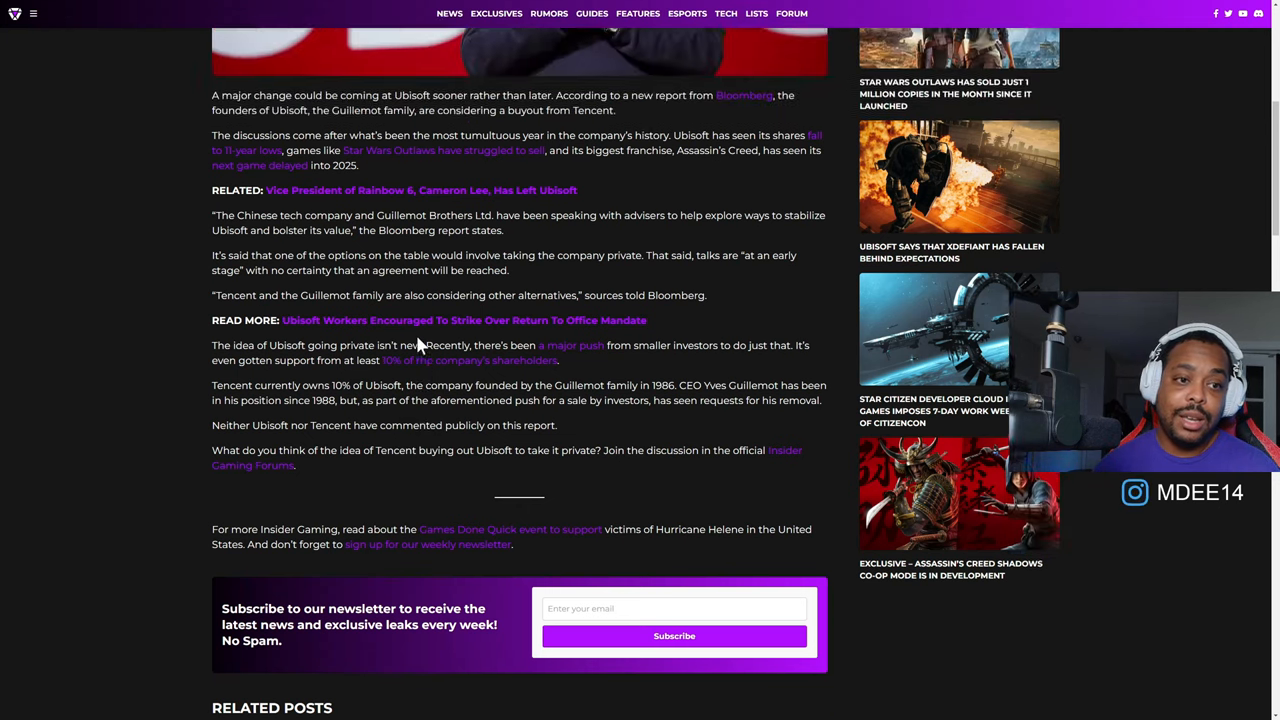
scroll(up, 3)
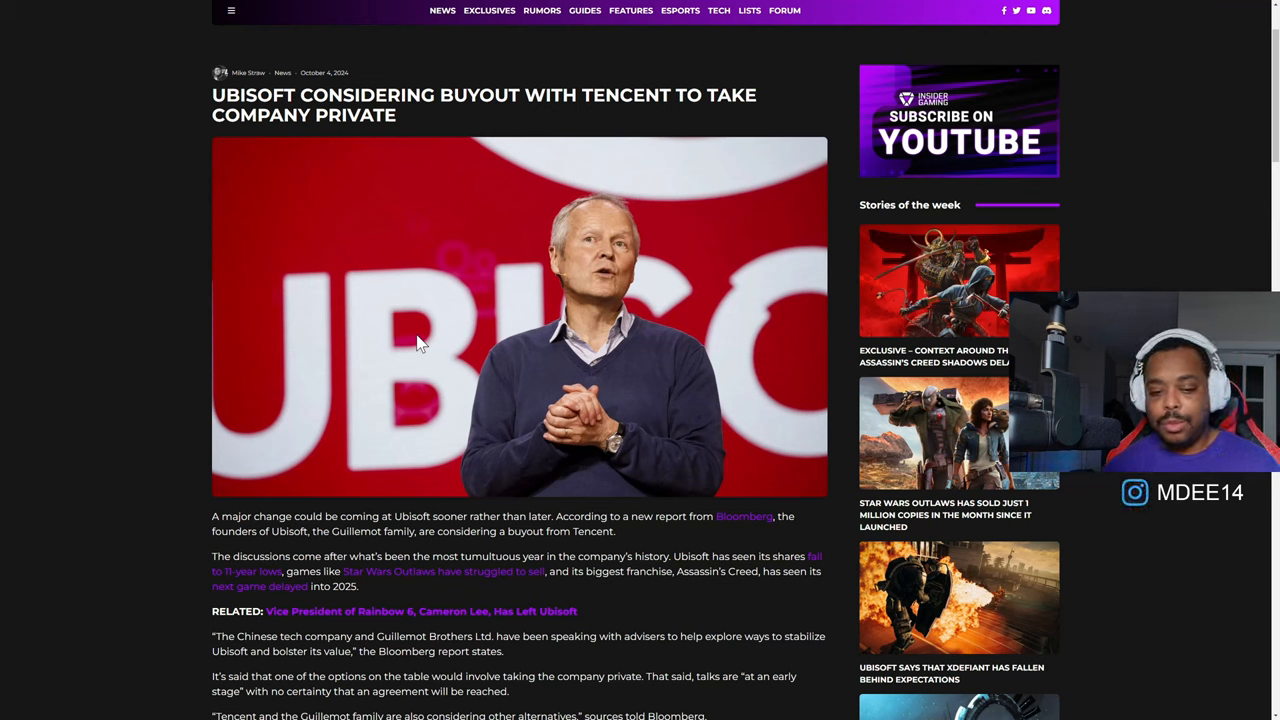
mouse_move(212, 288)
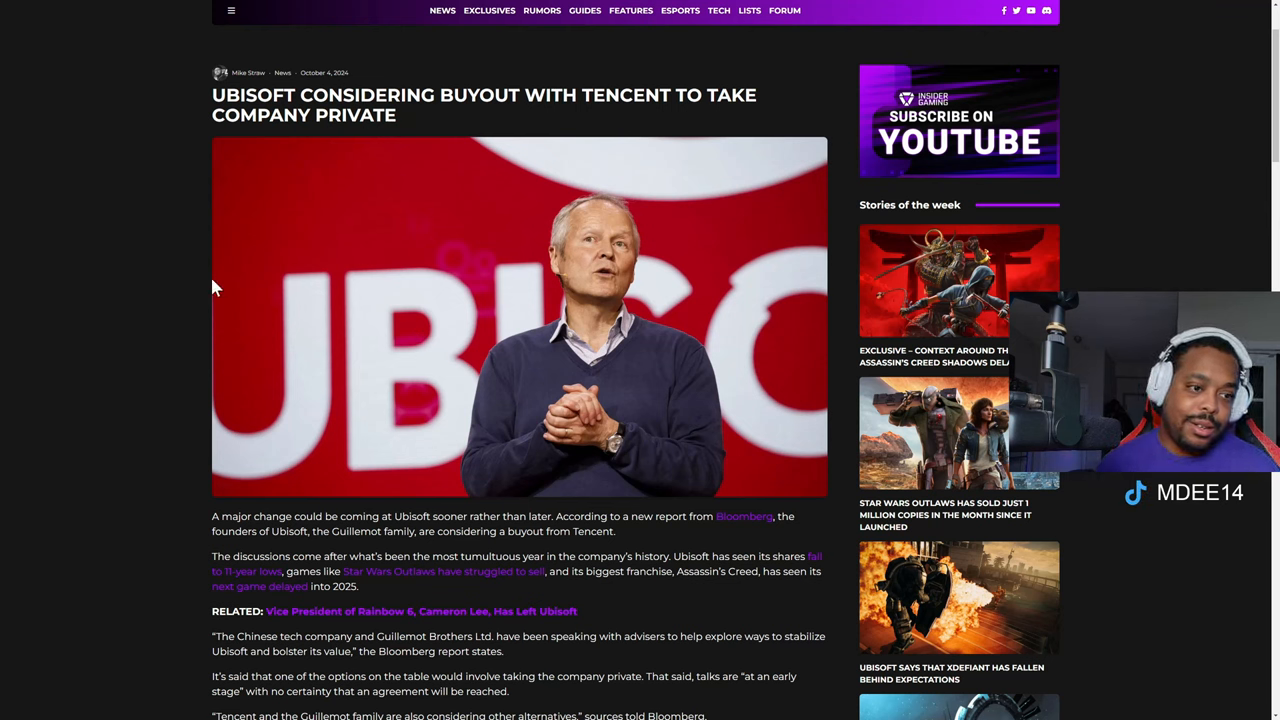
mouse_move(144, 276)
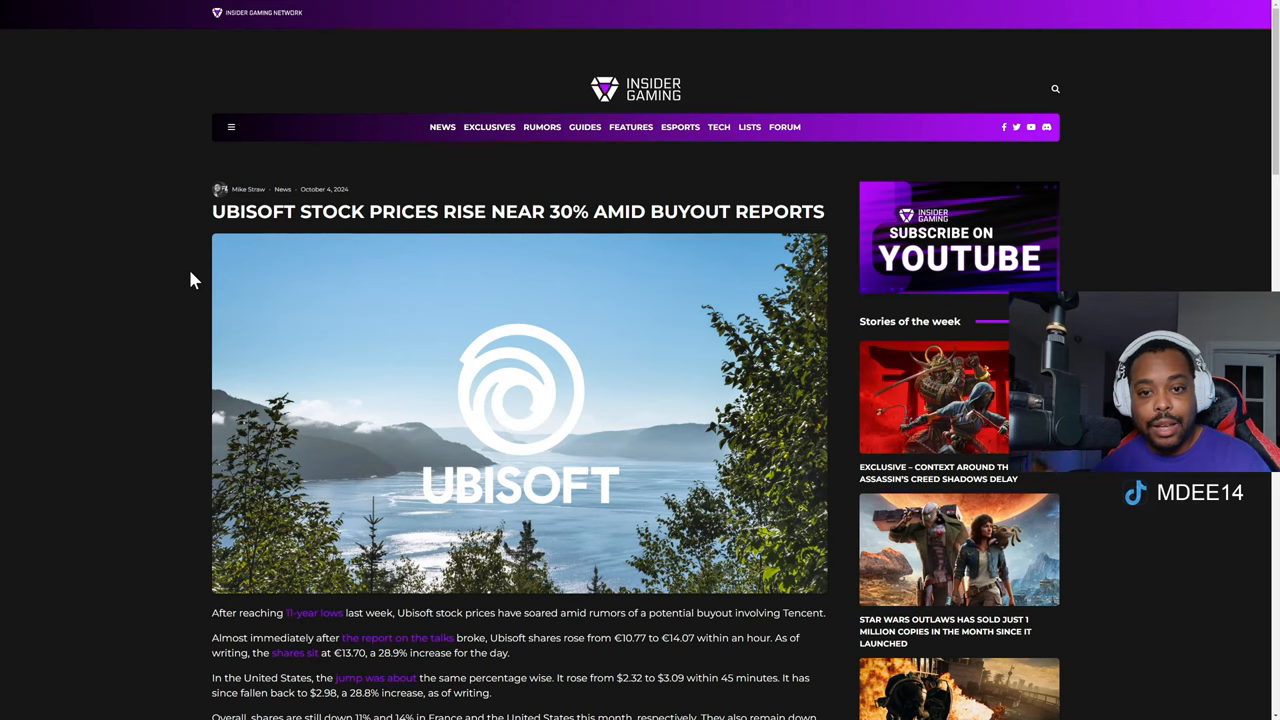
Scroll down through the Ubisoft stock-rising-near-30% article
scroll(down, 3)
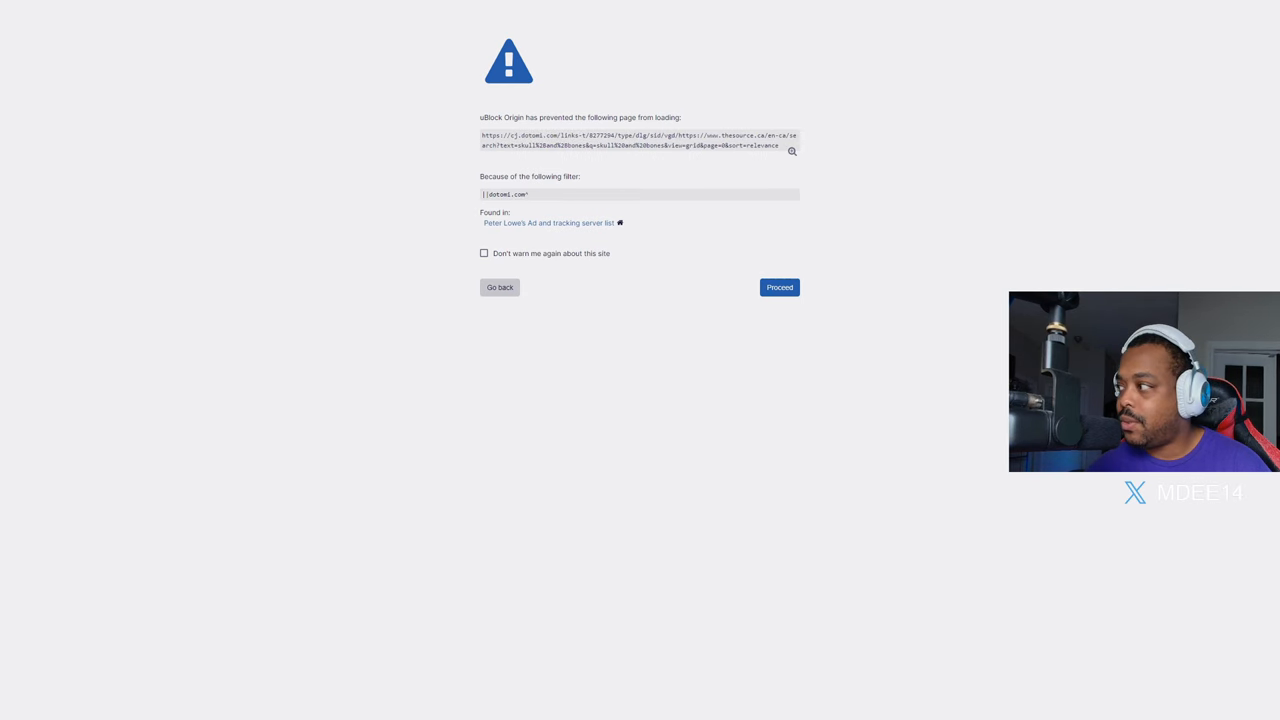
Proceed past both uBlock Origin warnings to The Source's skull speaker search results
click(780, 288)
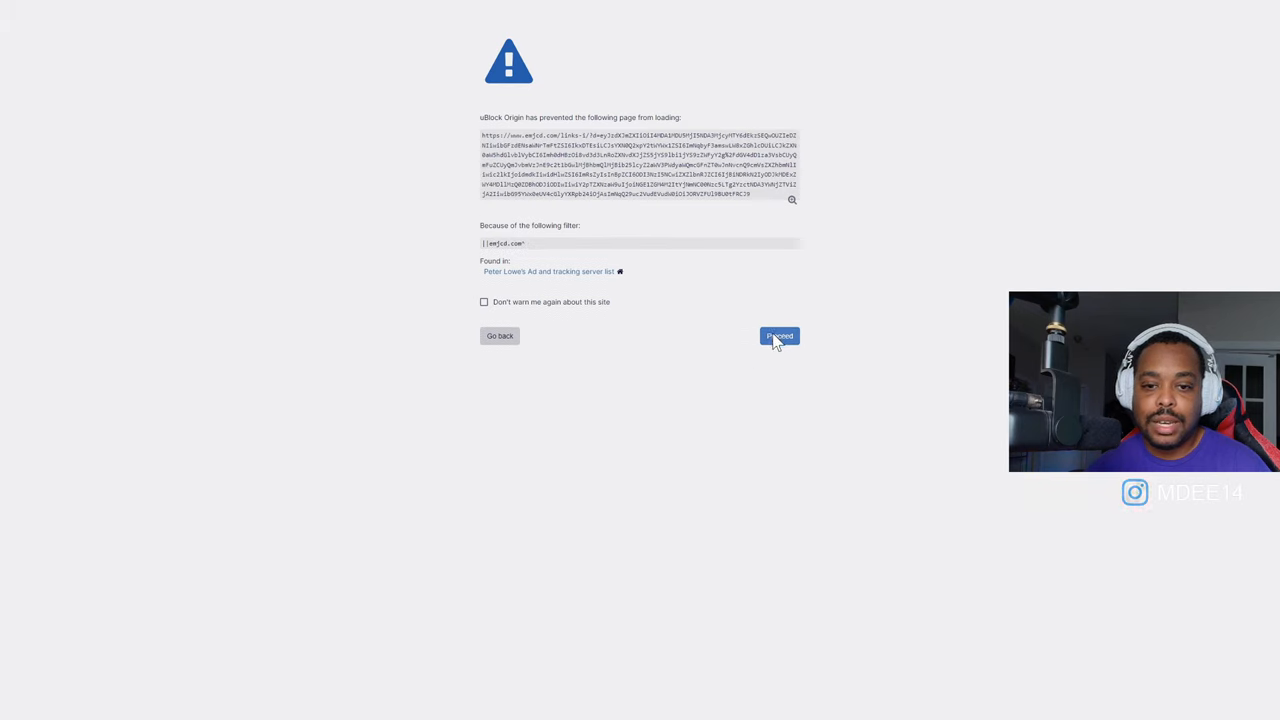
click(780, 336)
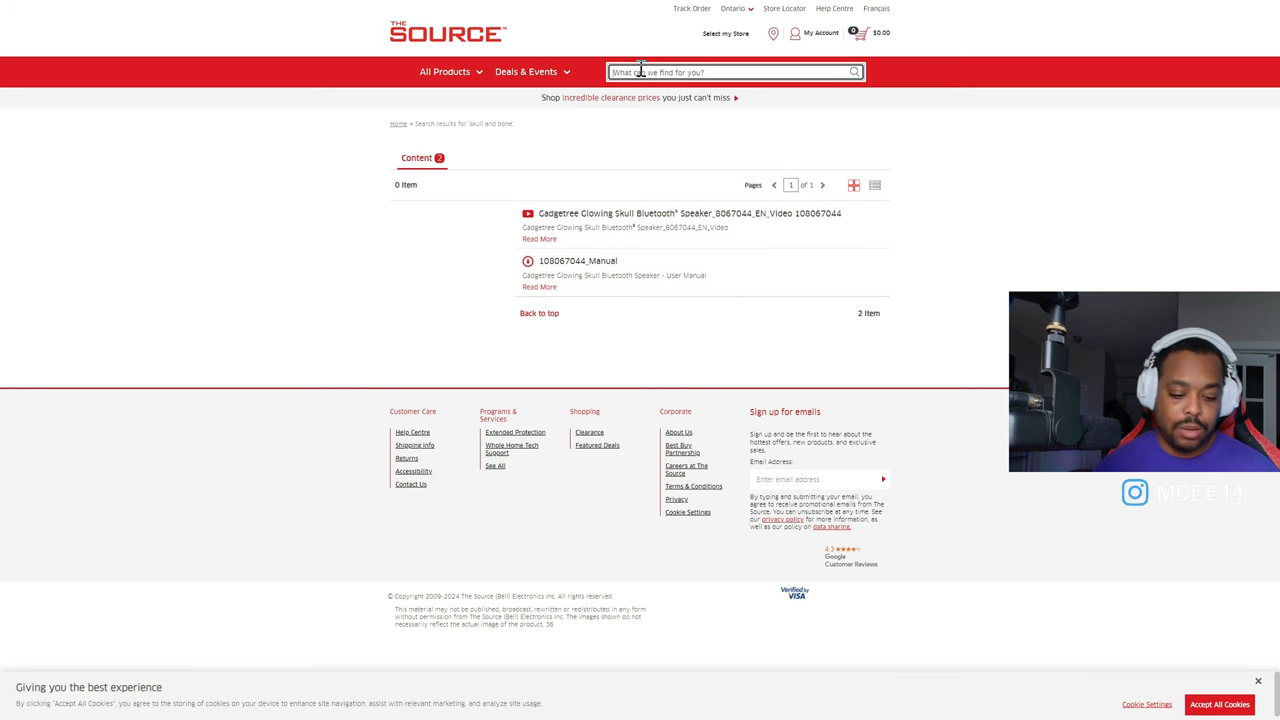
click(444, 72)
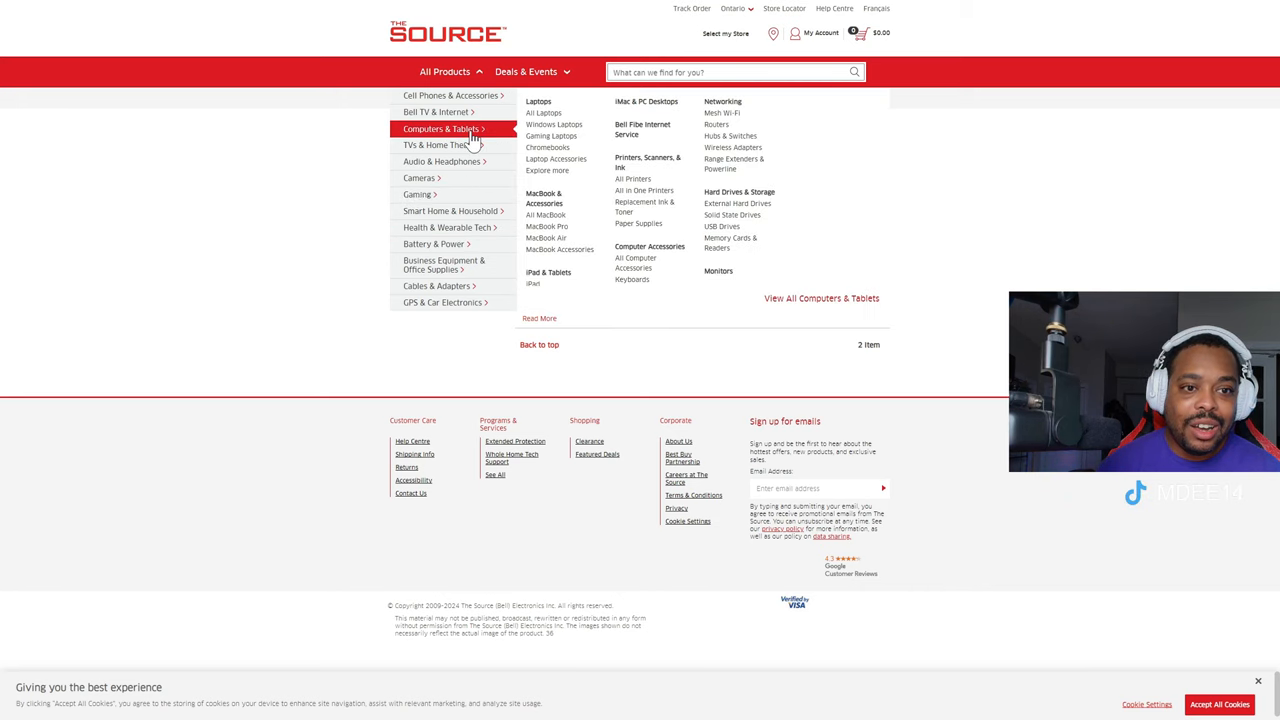
mouse_move(420, 196)
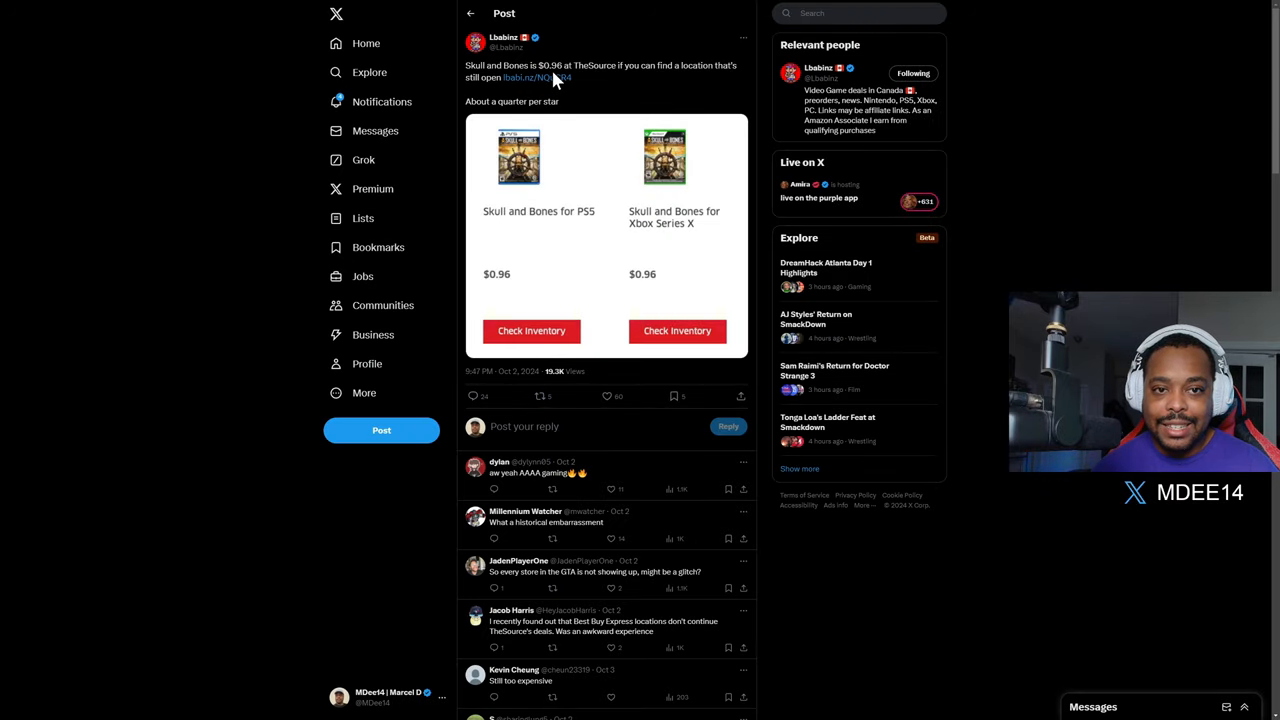
mouse_move(580, 80)
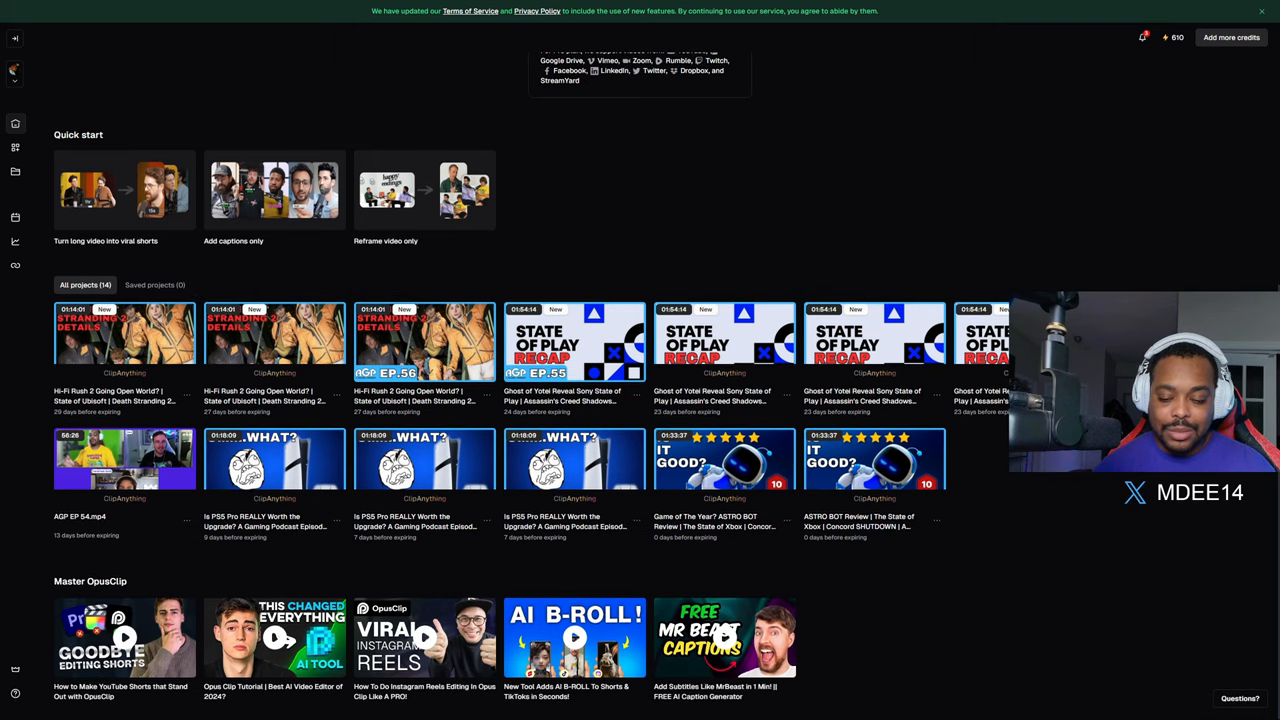
Switch from OpusClip back to the Insider Gaming Black Flag Remake article
click(64, 10)
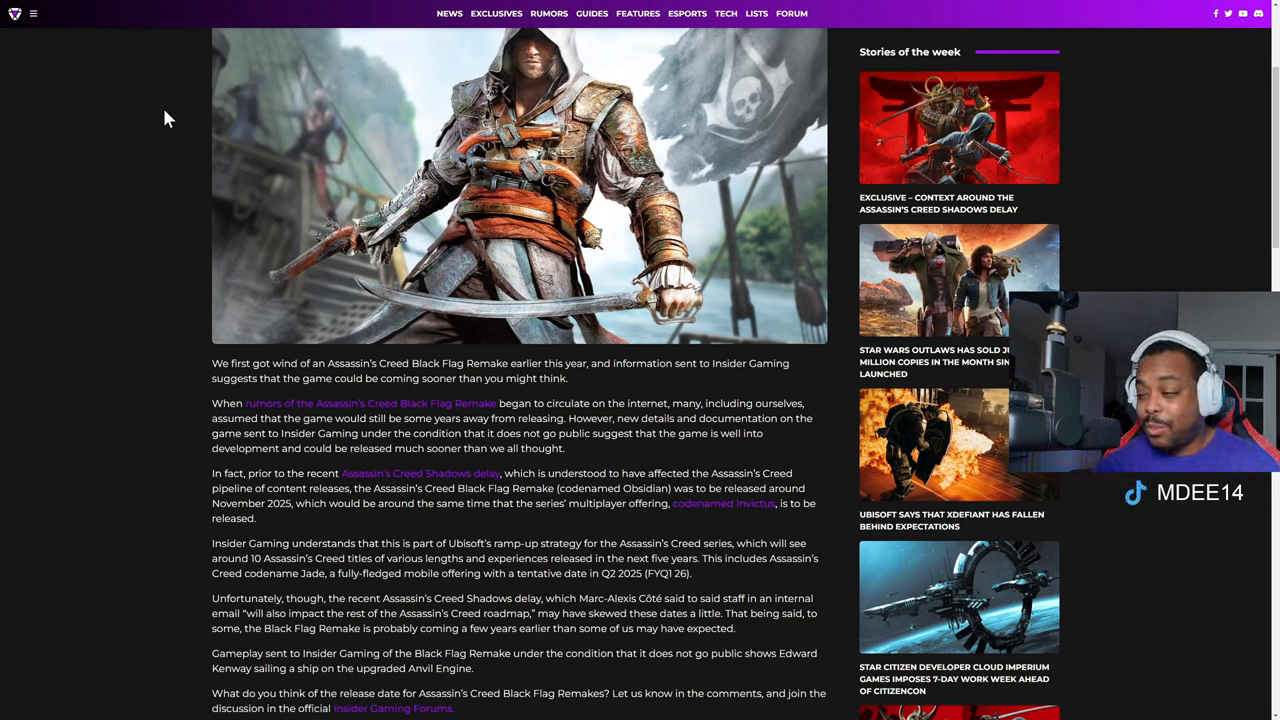
Read the Black Flag Remake article from its headline down to the closing Assassin's Creed Shadows link
scroll(up, 3)
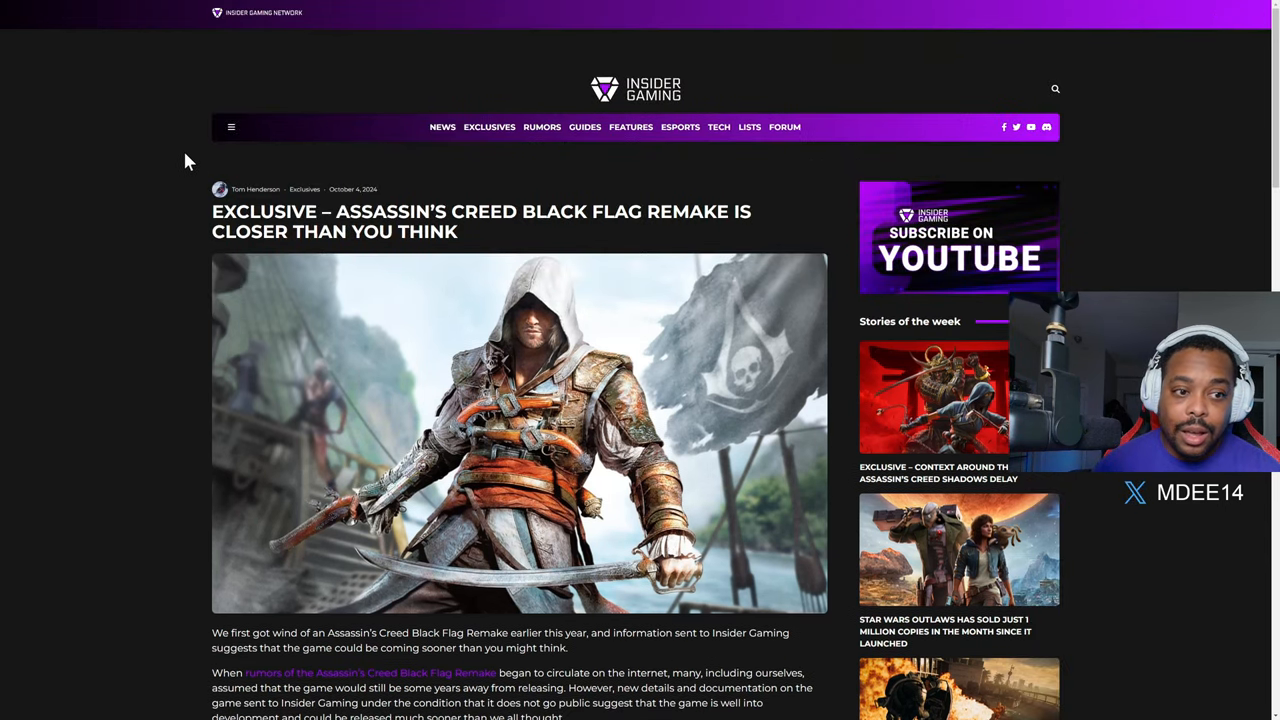
scroll(down, 3)
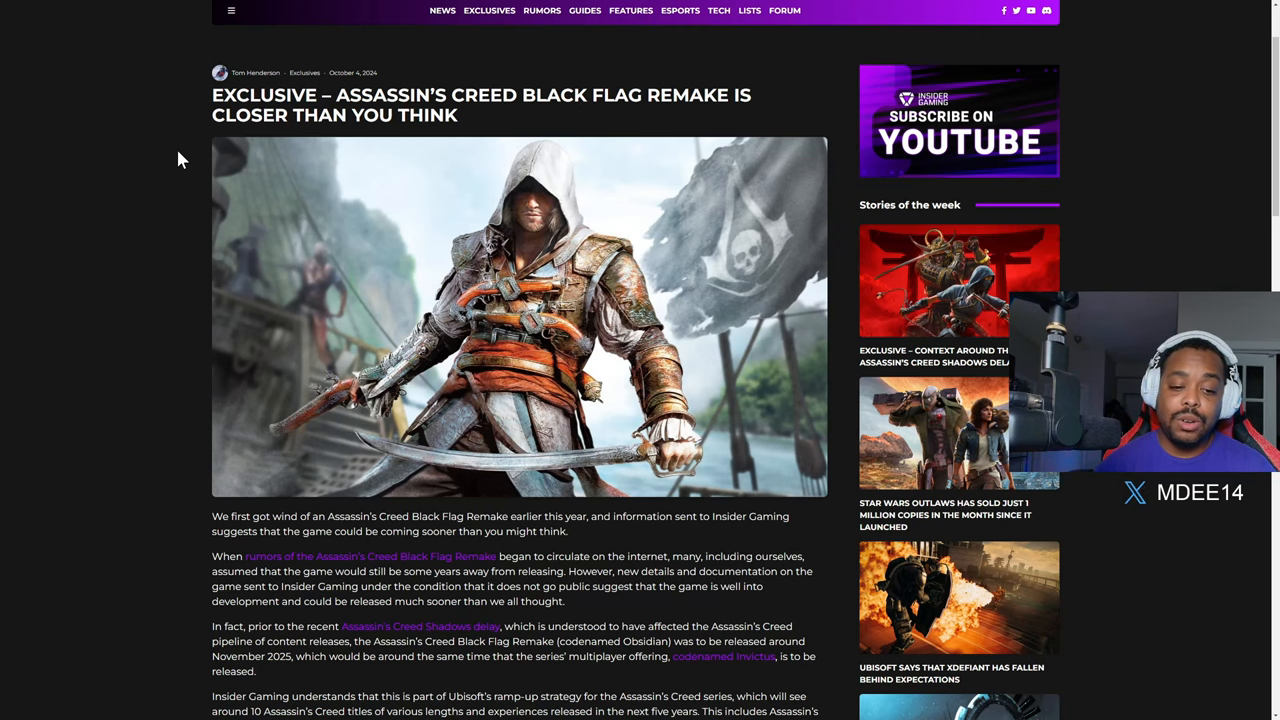
scroll(down, 3)
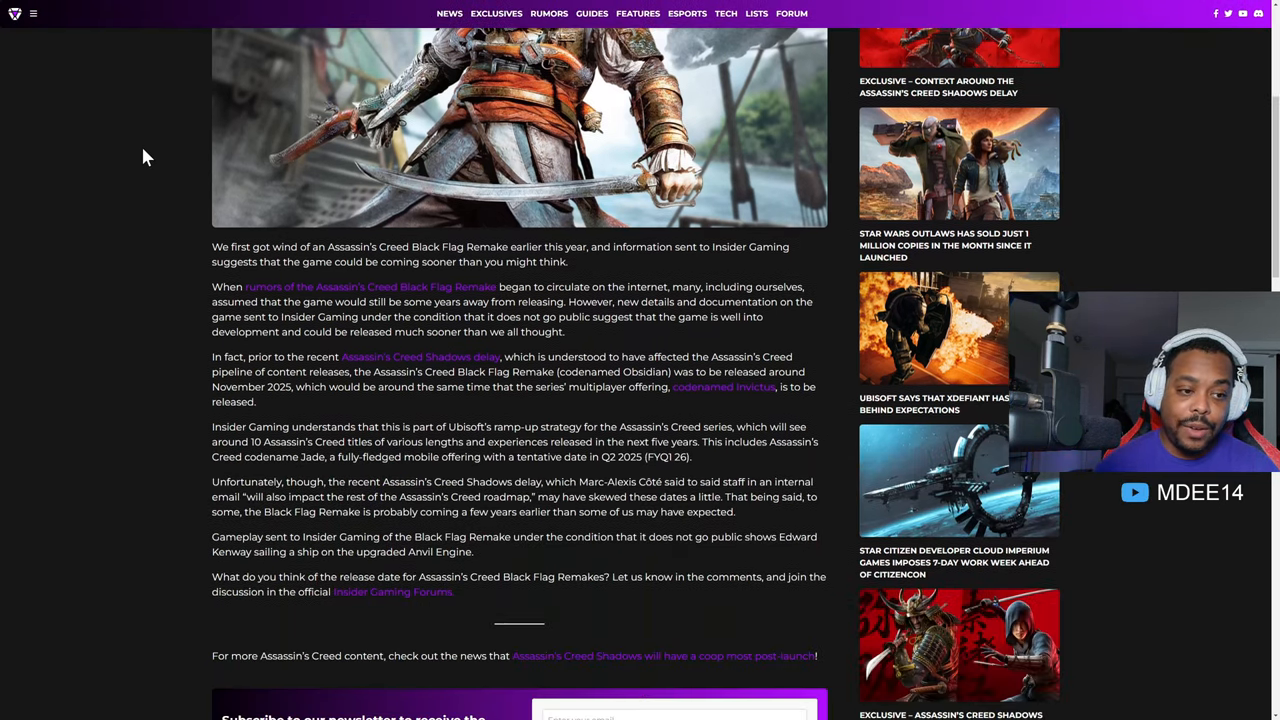